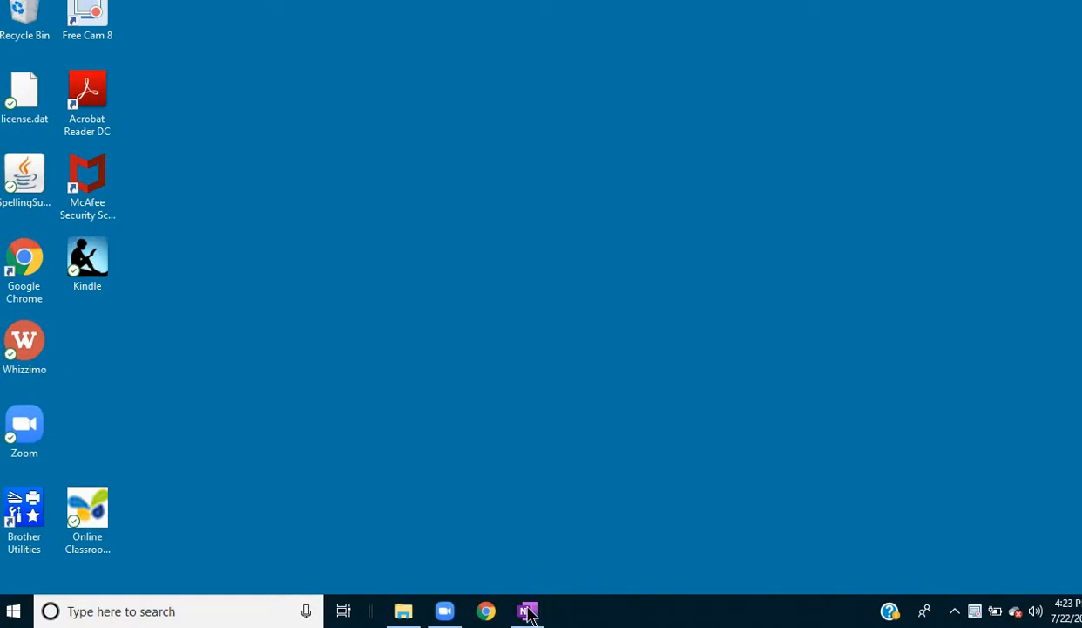
Launch OneNote from the desktop so the Notebooks list appears.
left_click(526, 610)
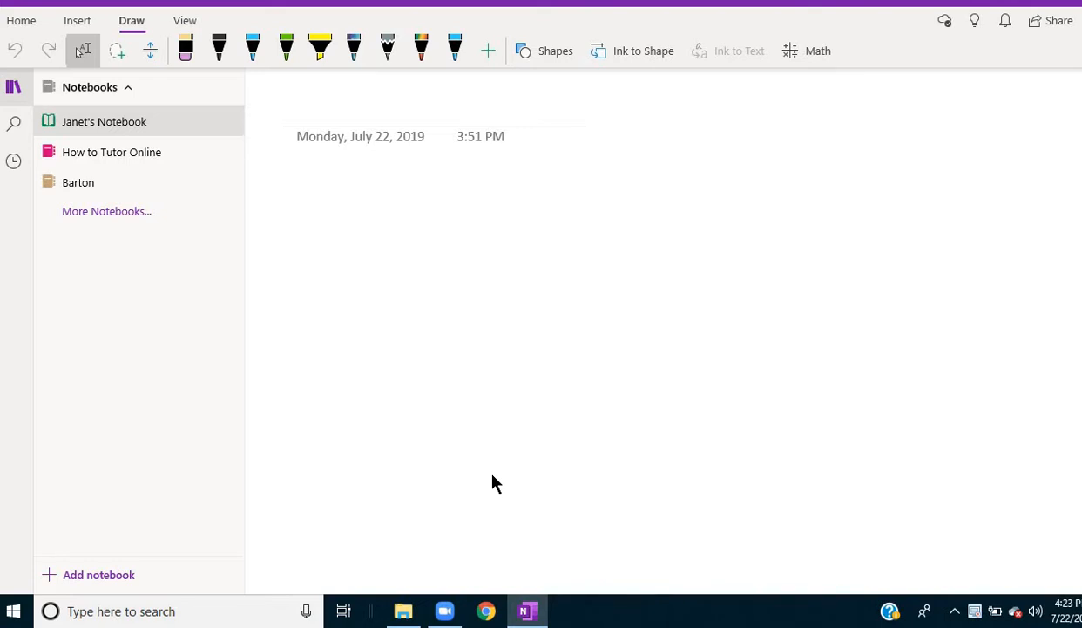
mouse_move(258, 268)
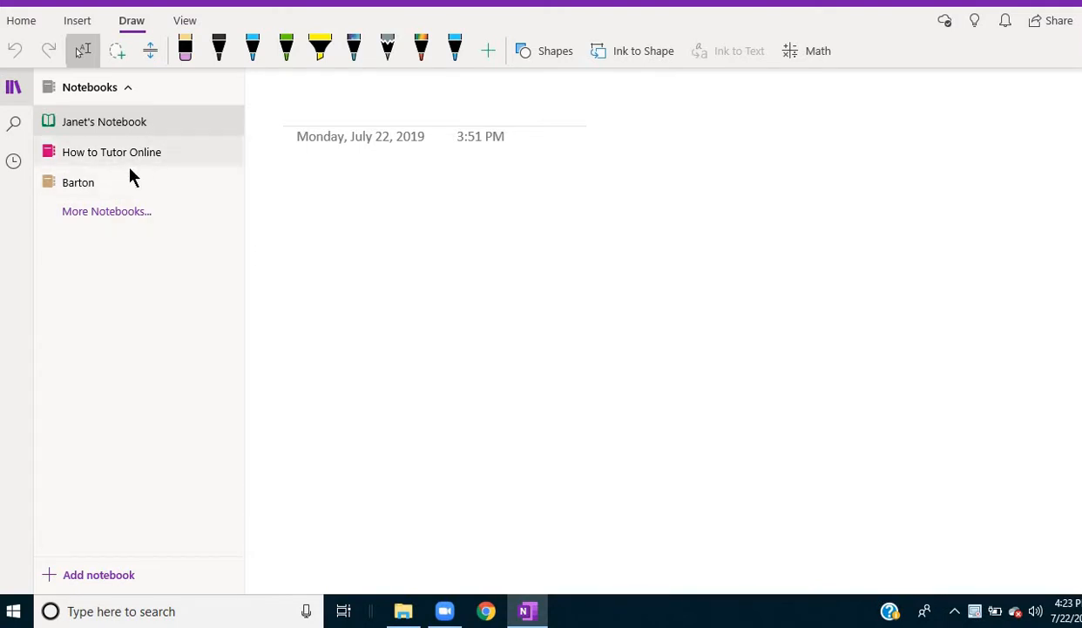
mouse_move(115, 277)
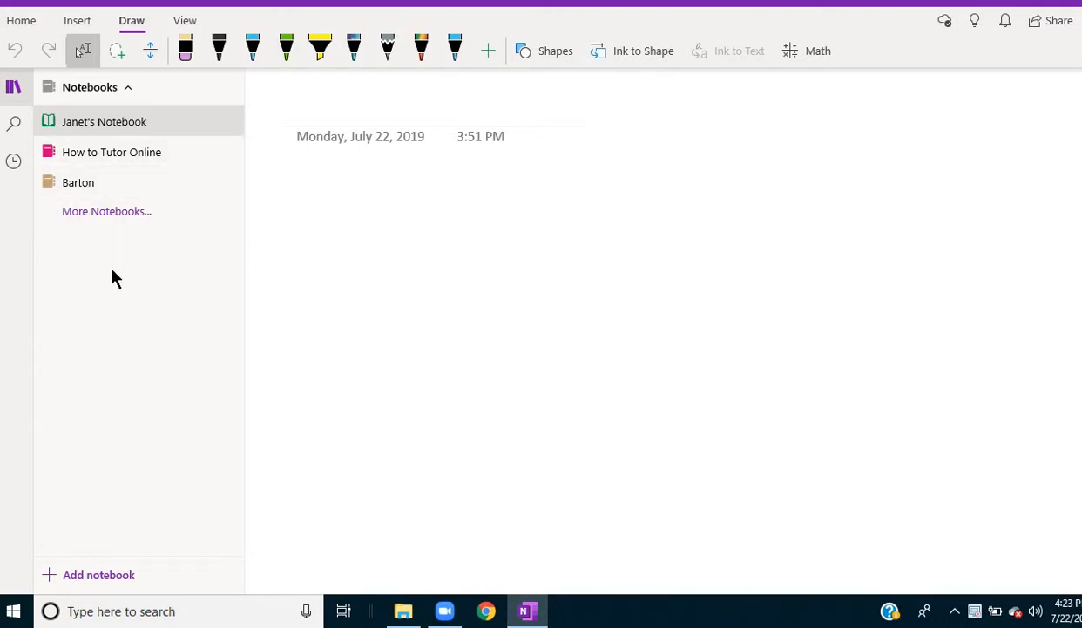
mouse_move(129, 425)
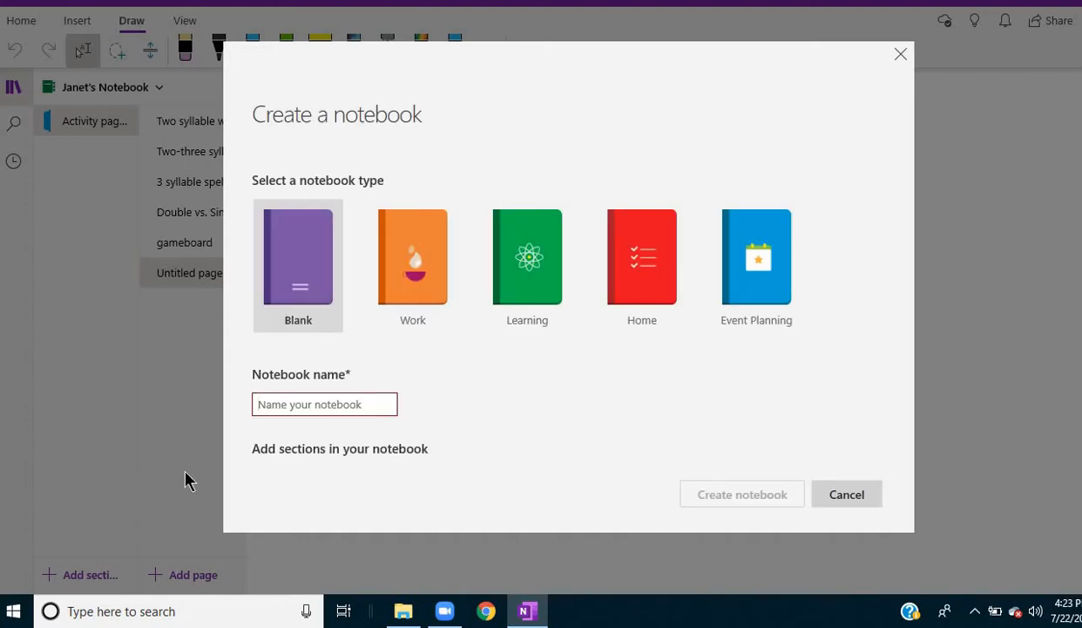
Name the new blank notebook 'Practice' and create it.
type("Pra")
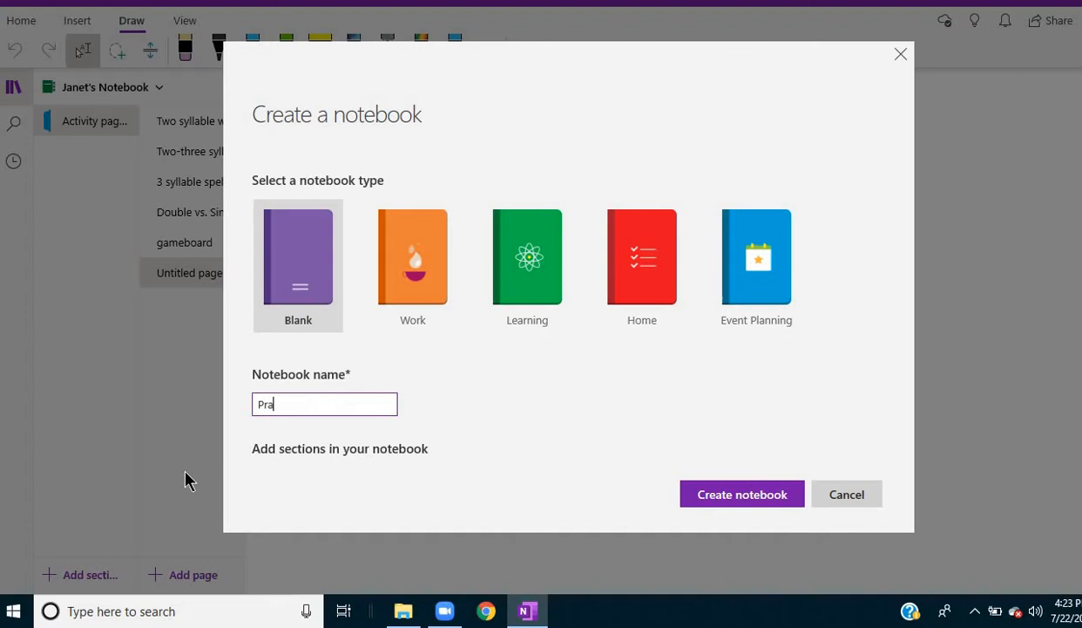
type("ctice")
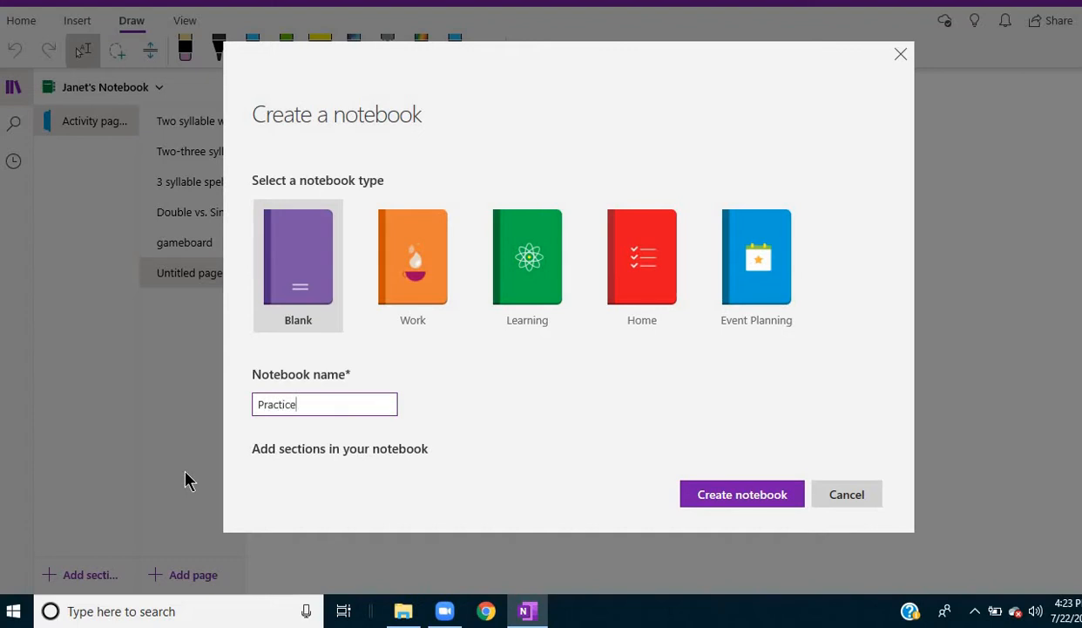
left_click(743, 495)
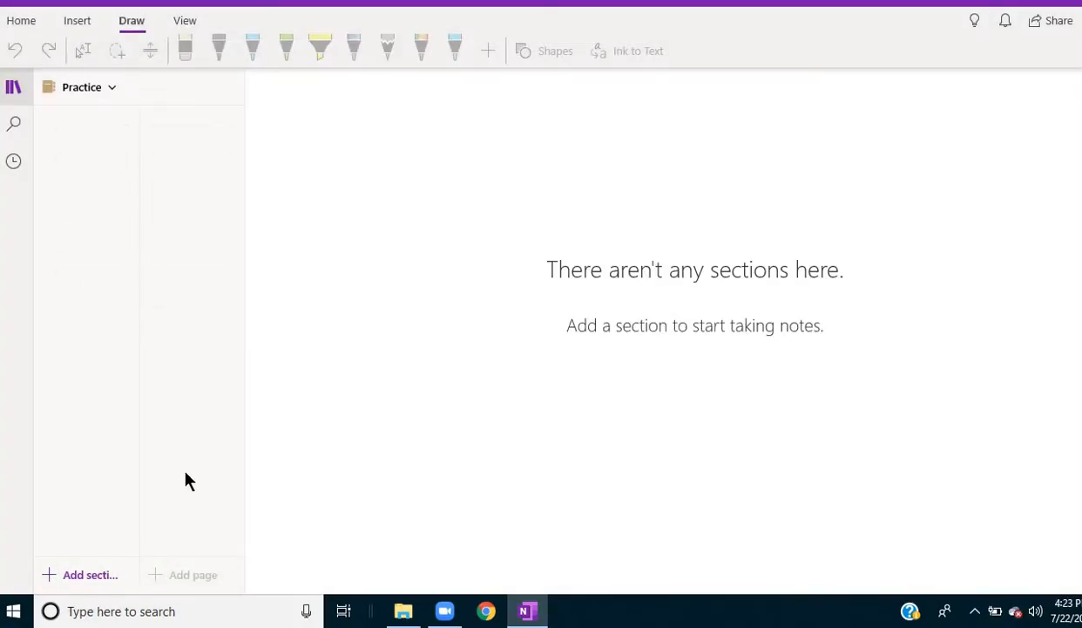
mouse_move(645, 320)
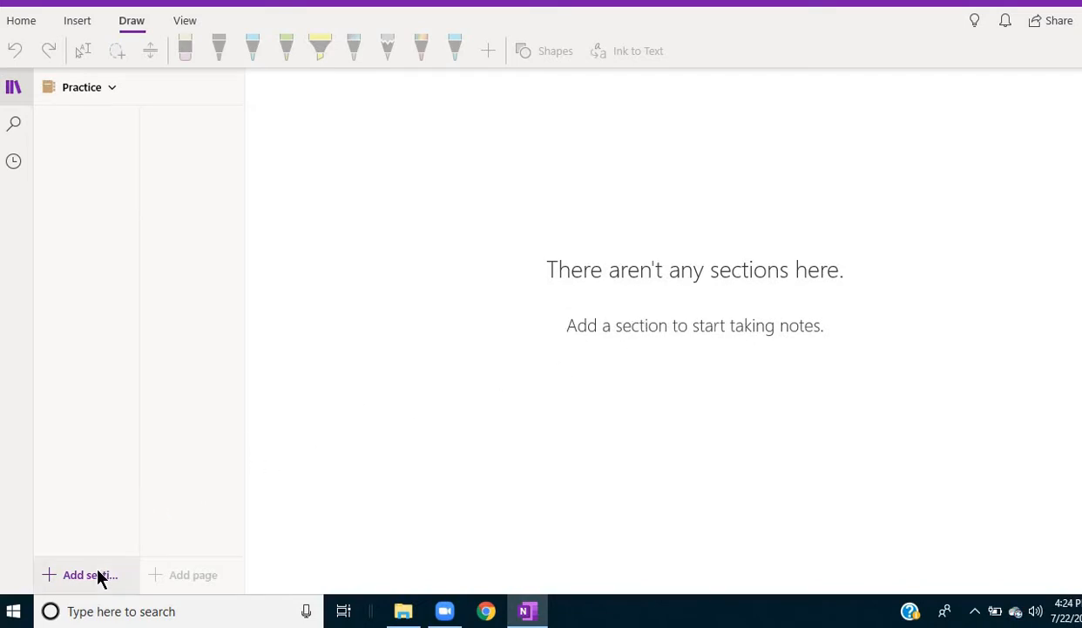
Add a section named 'Activities' to the Practice notebook.
left_click(83, 575)
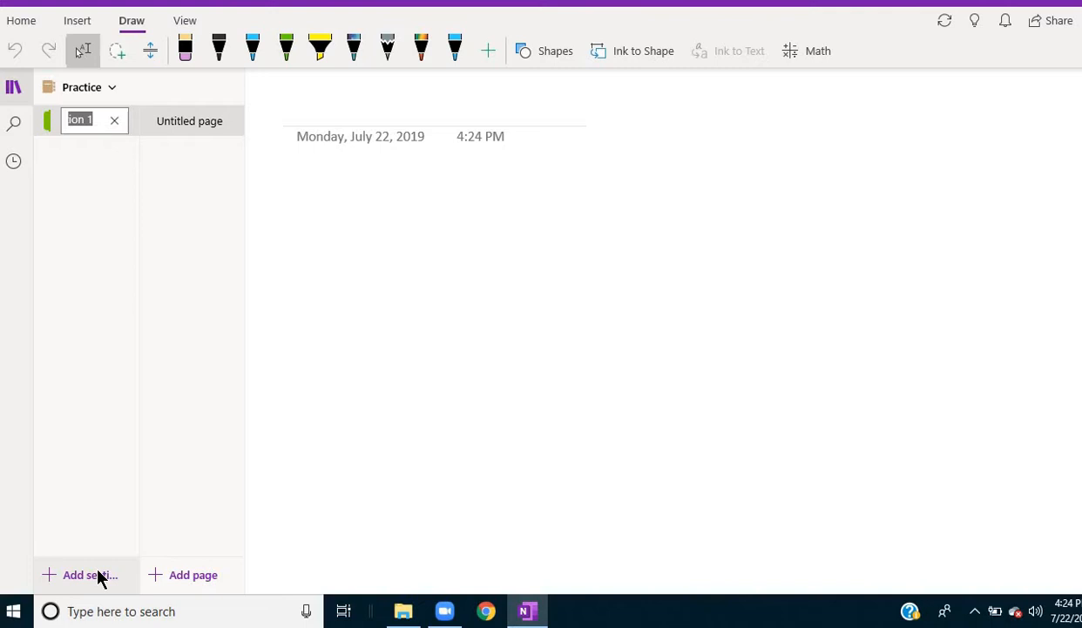
type("Act")
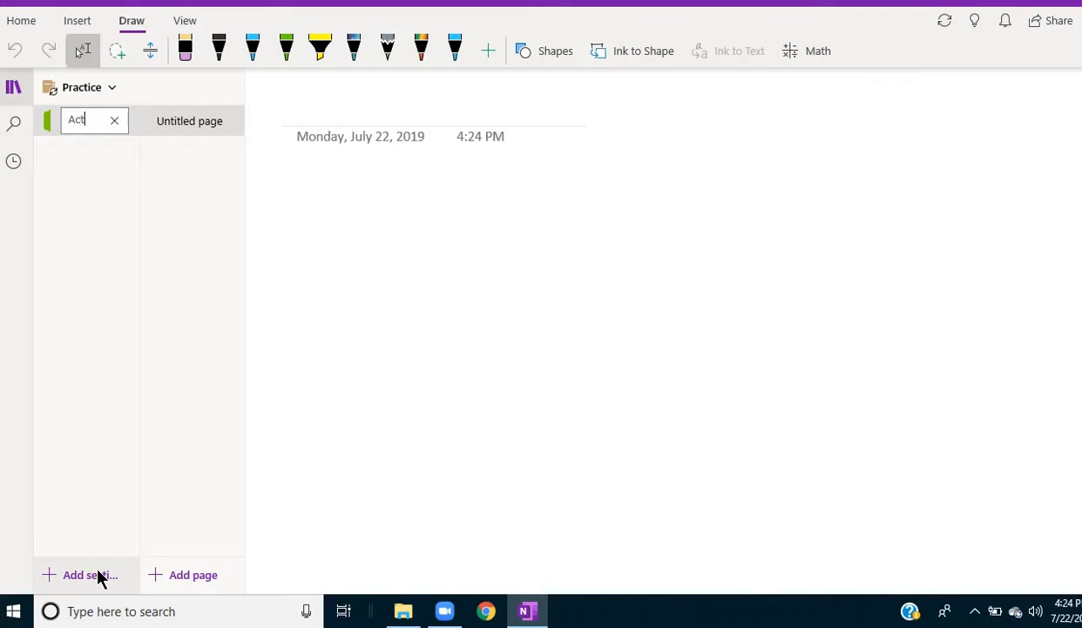
type("ivities")
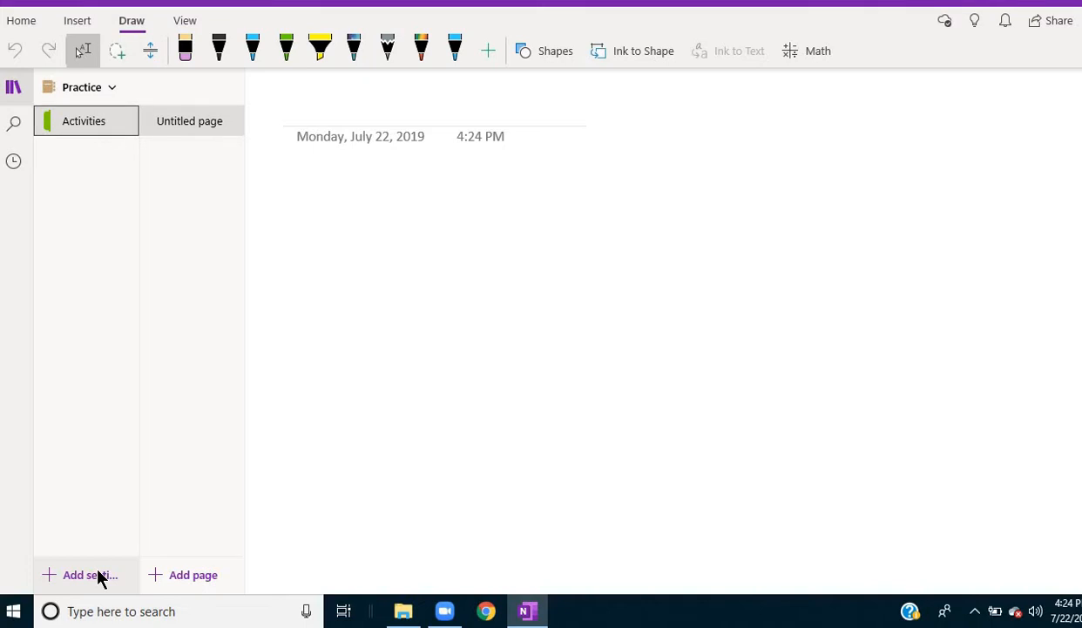
mouse_move(205, 272)
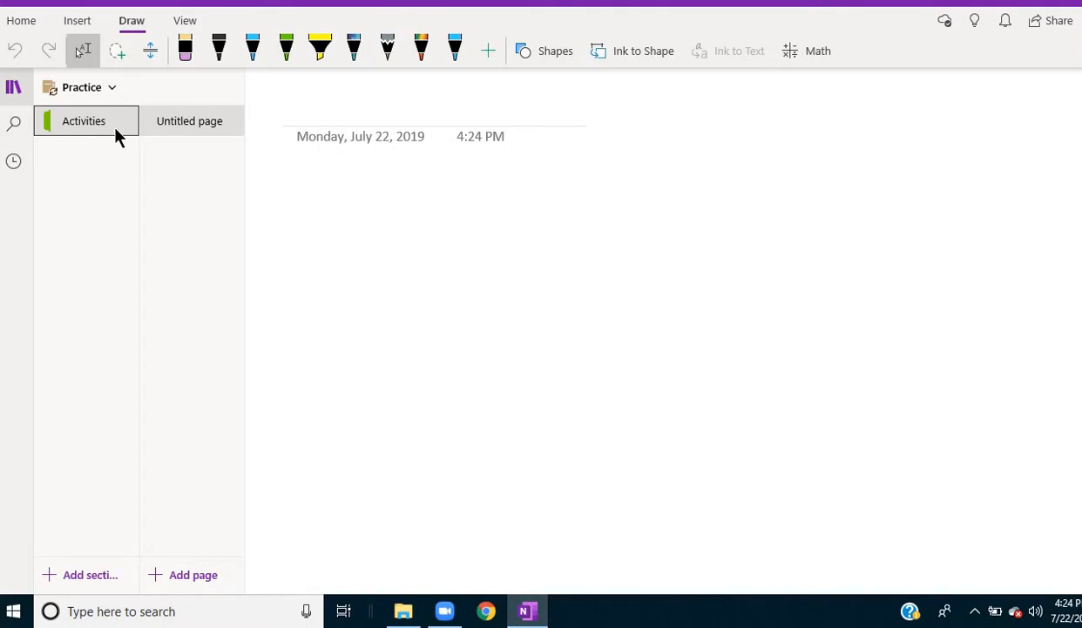
mouse_move(188, 121)
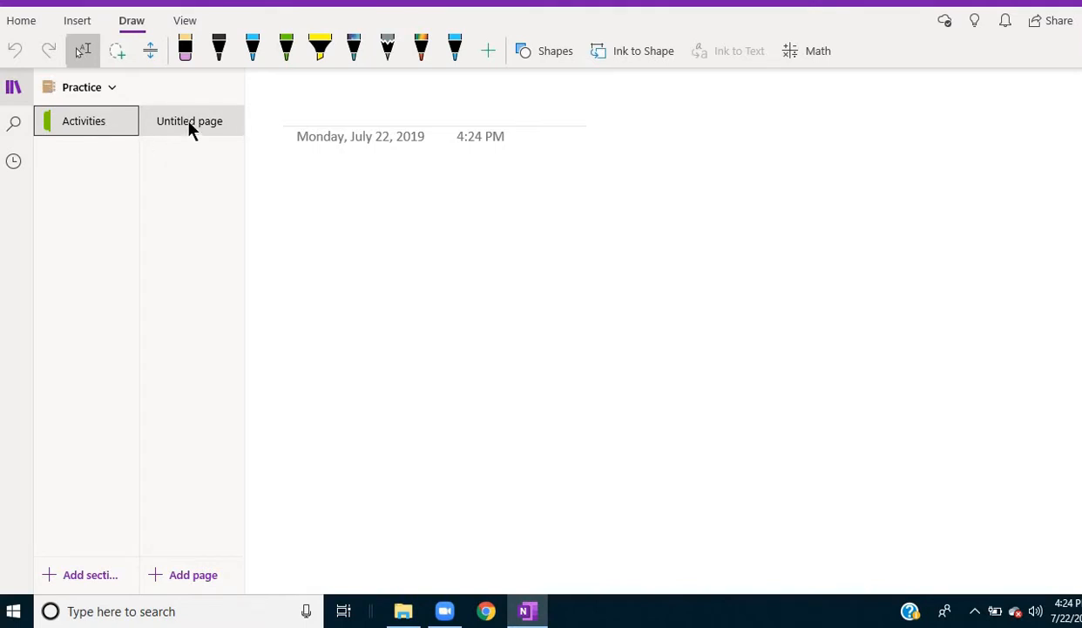
mouse_move(78, 19)
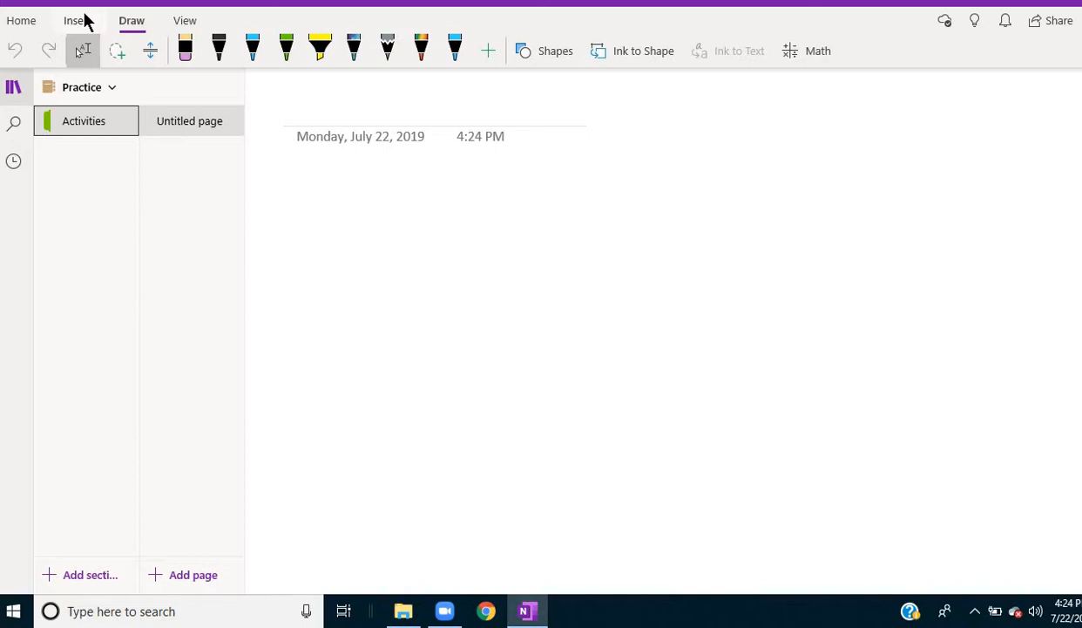
Insert the 'Double vs. Single' PDF from the Sample folder onto the page.
left_click(77, 21)
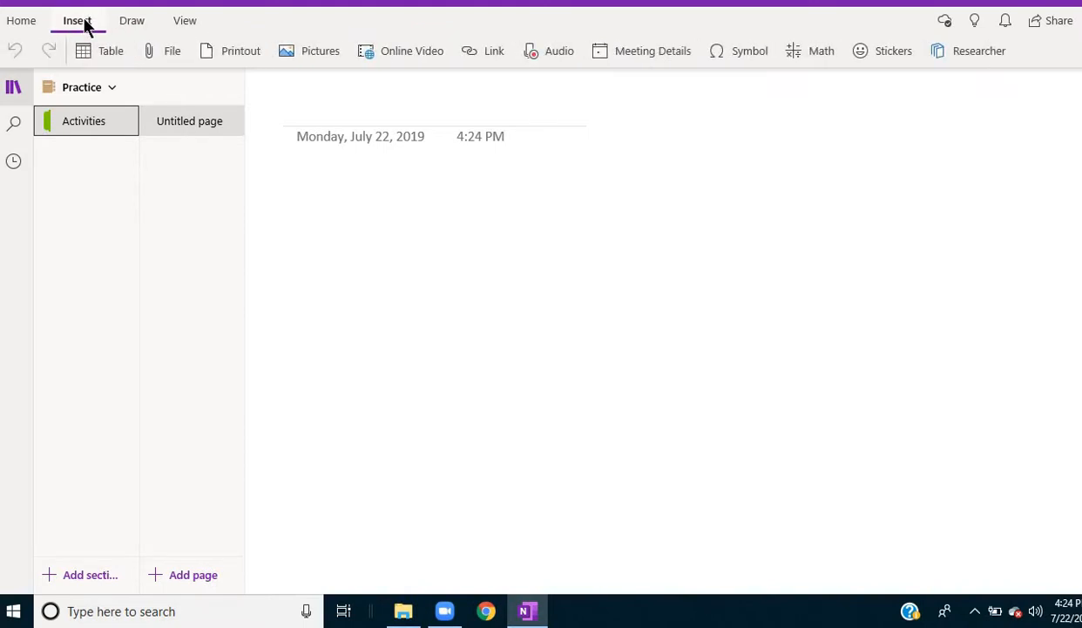
mouse_move(171, 50)
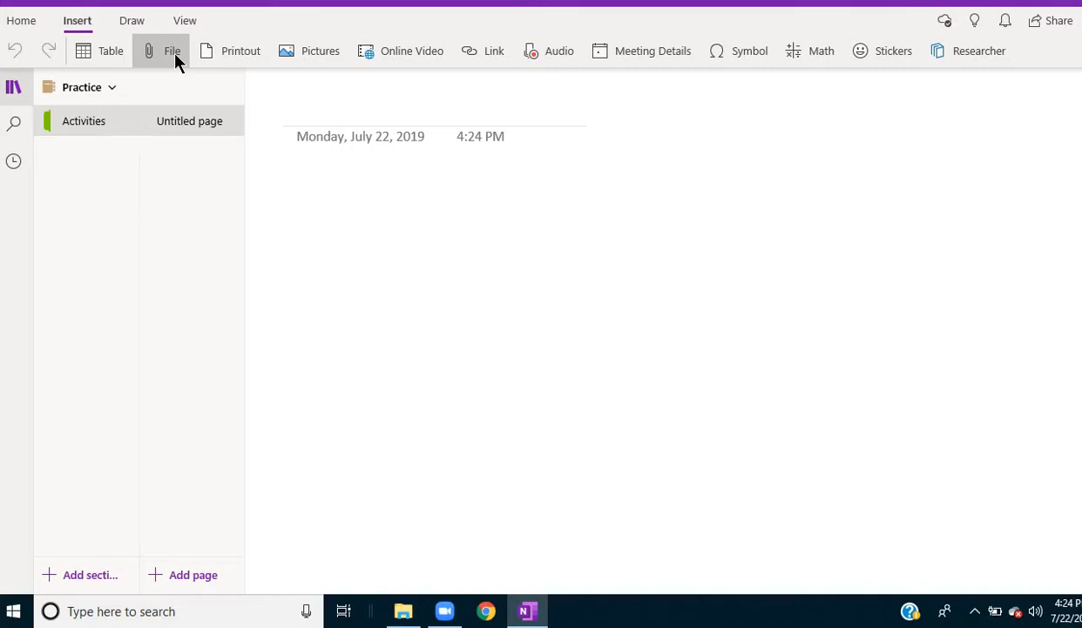
left_click(171, 50)
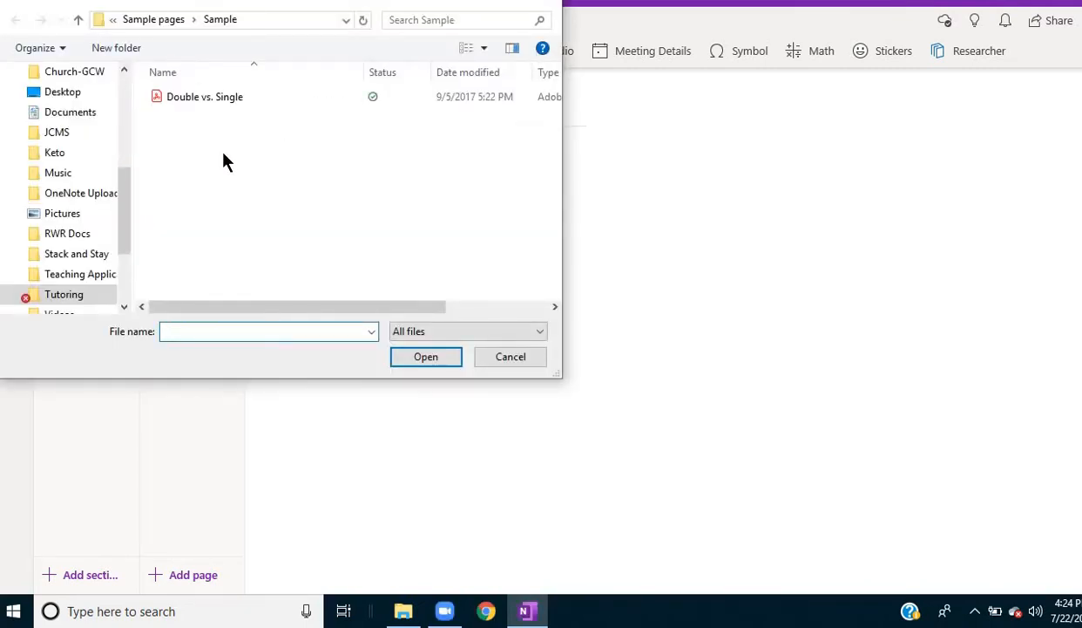
mouse_move(208, 136)
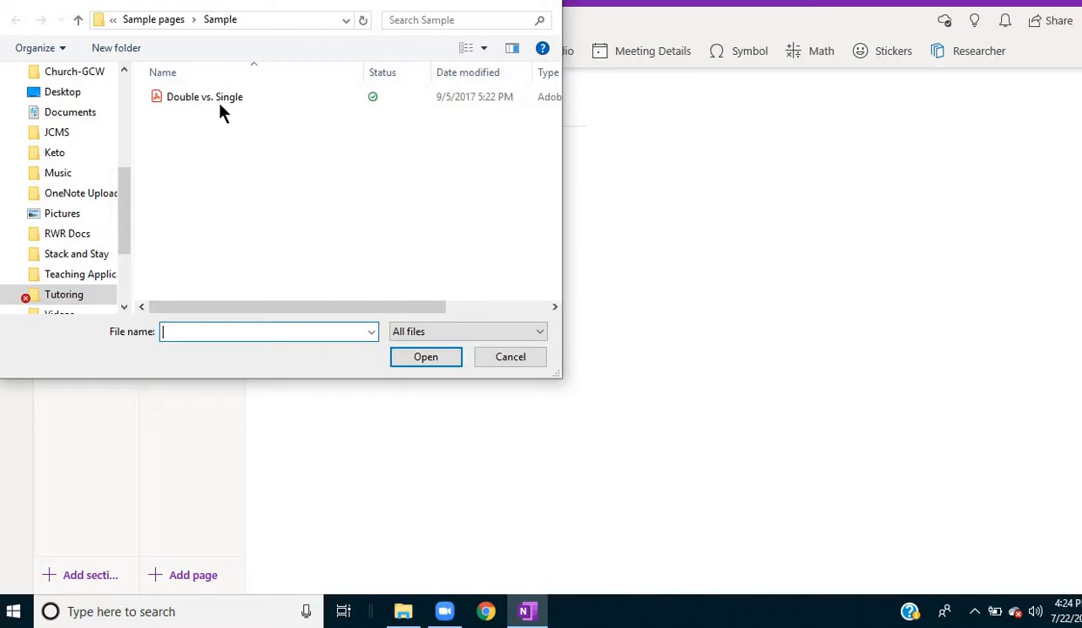
mouse_move(205, 96)
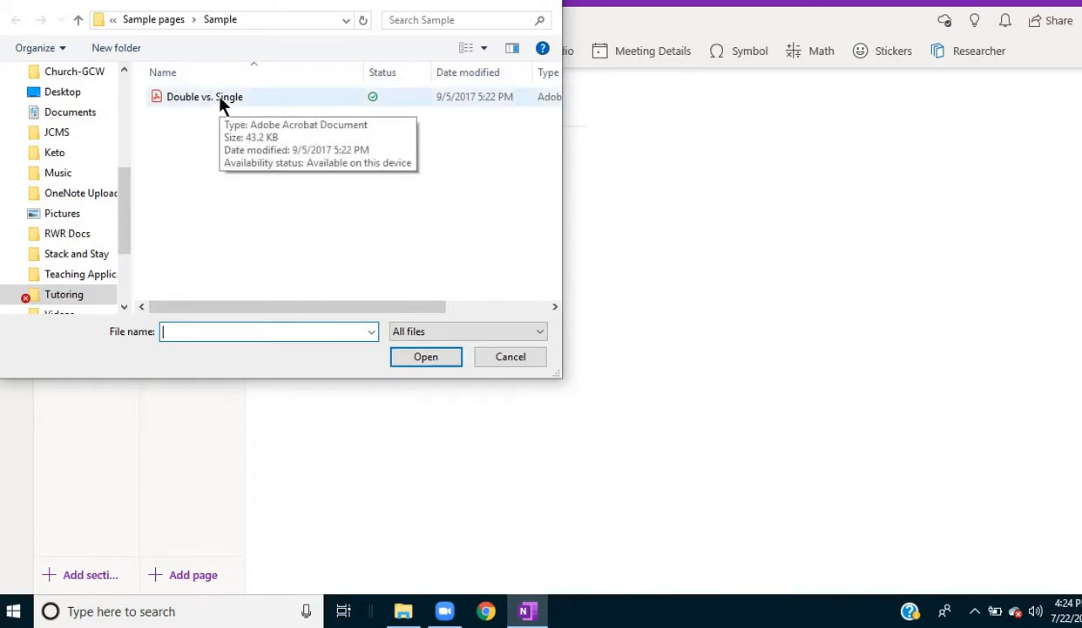
left_click(205, 96)
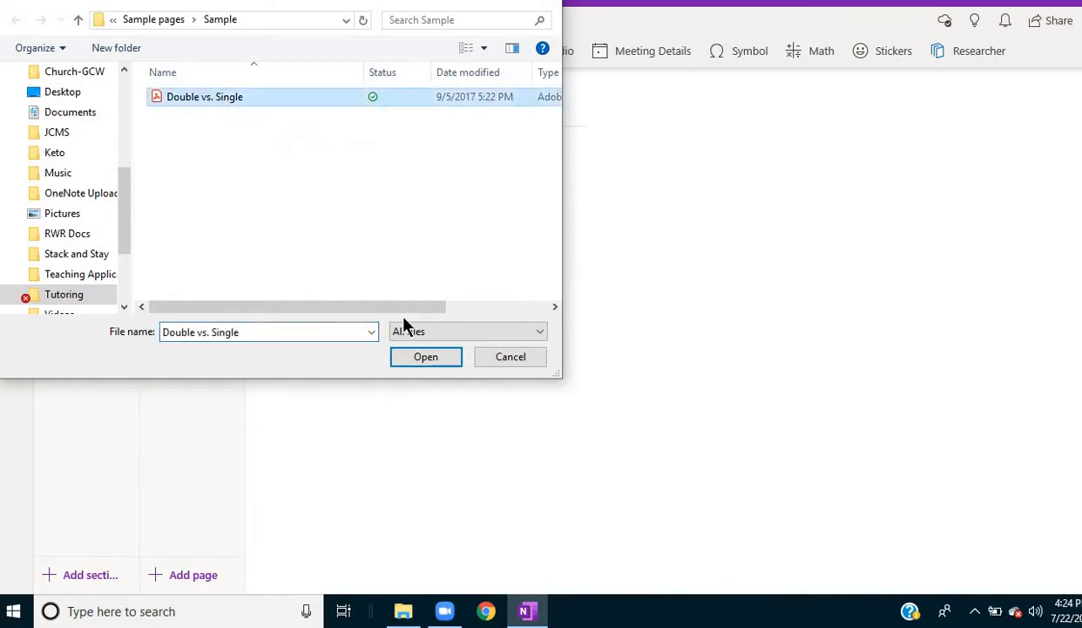
left_click(427, 355)
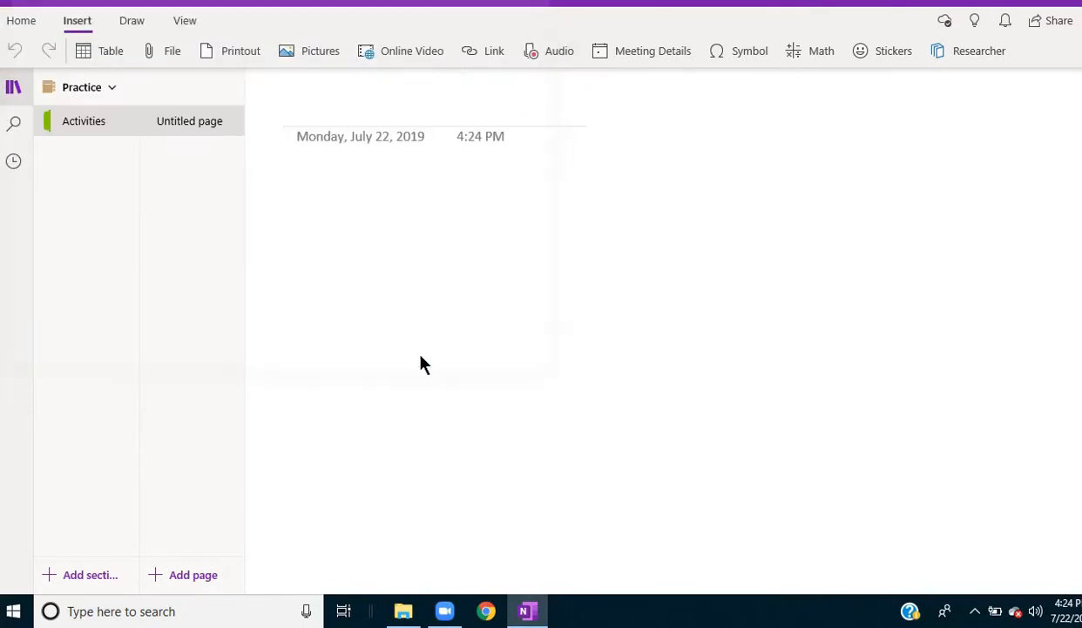
left_click(171, 50)
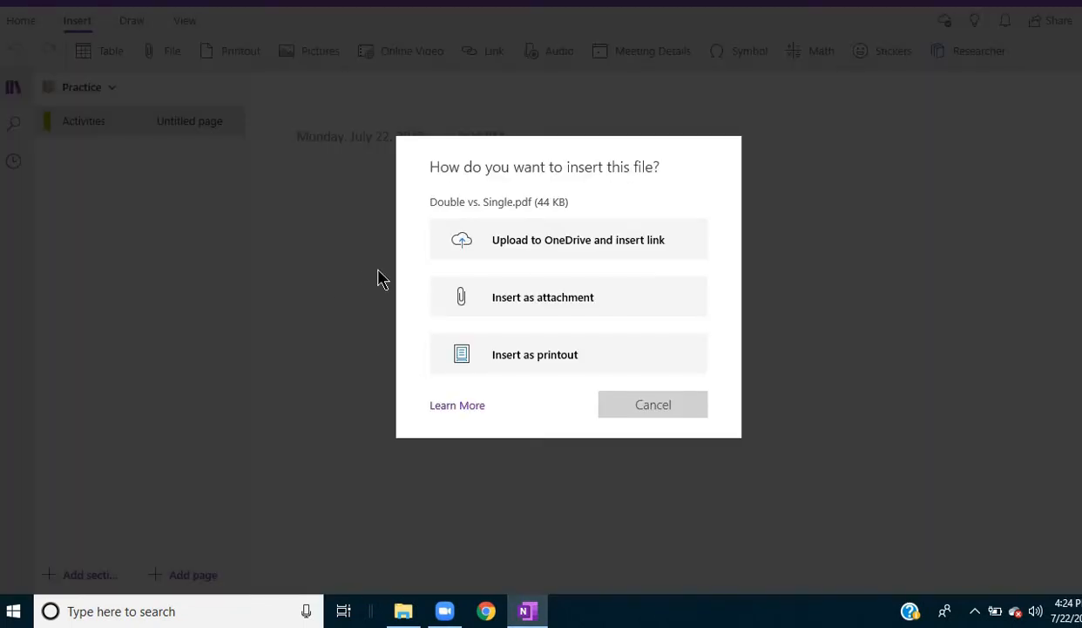
mouse_move(523, 330)
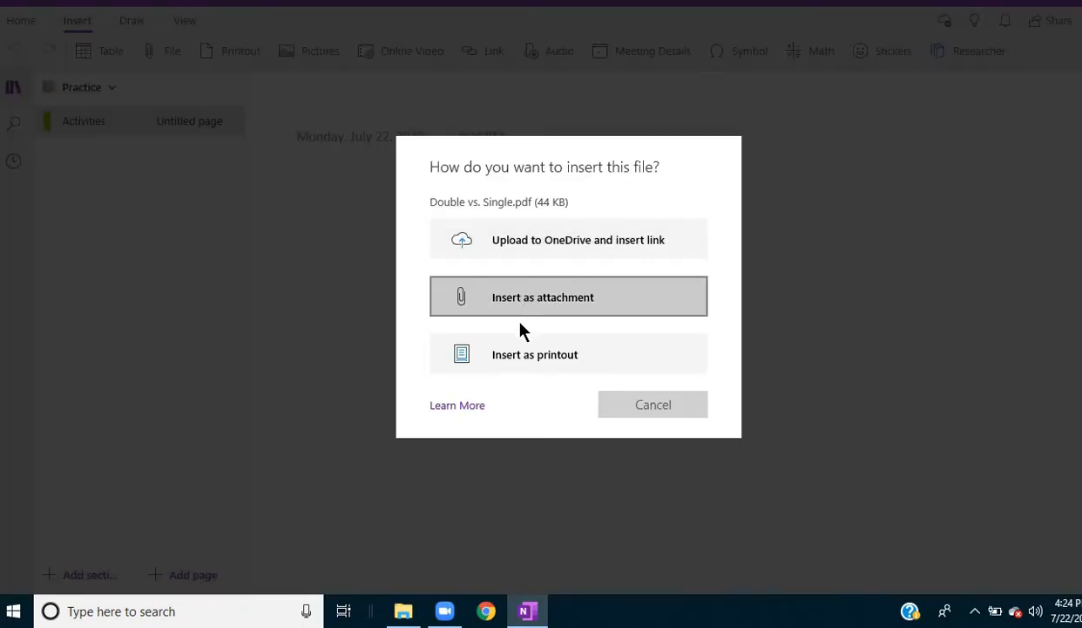
mouse_move(535, 354)
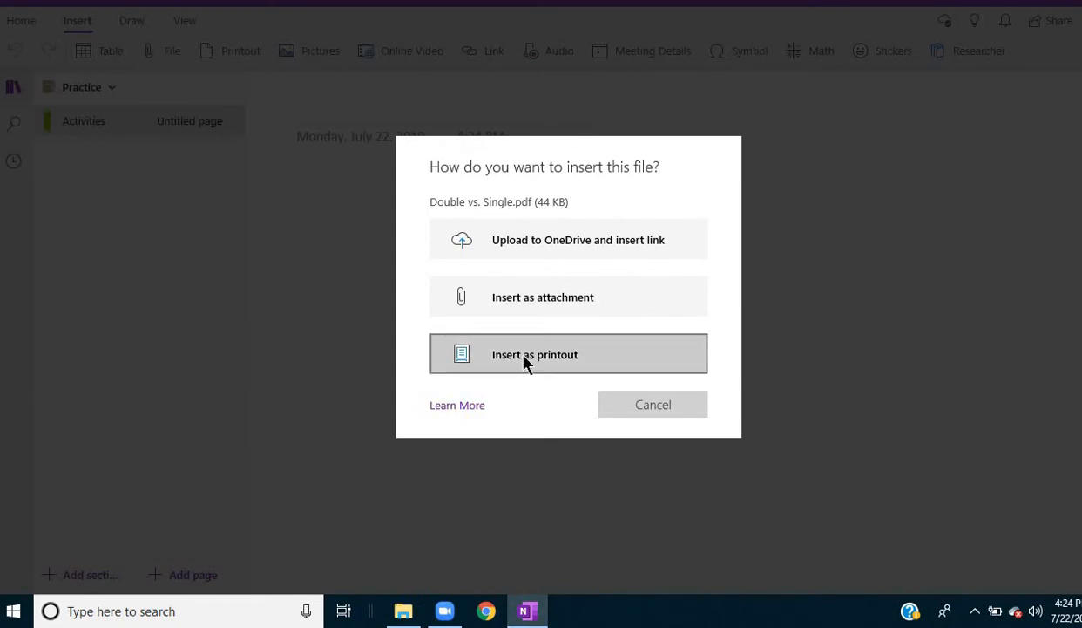
left_click(534, 354)
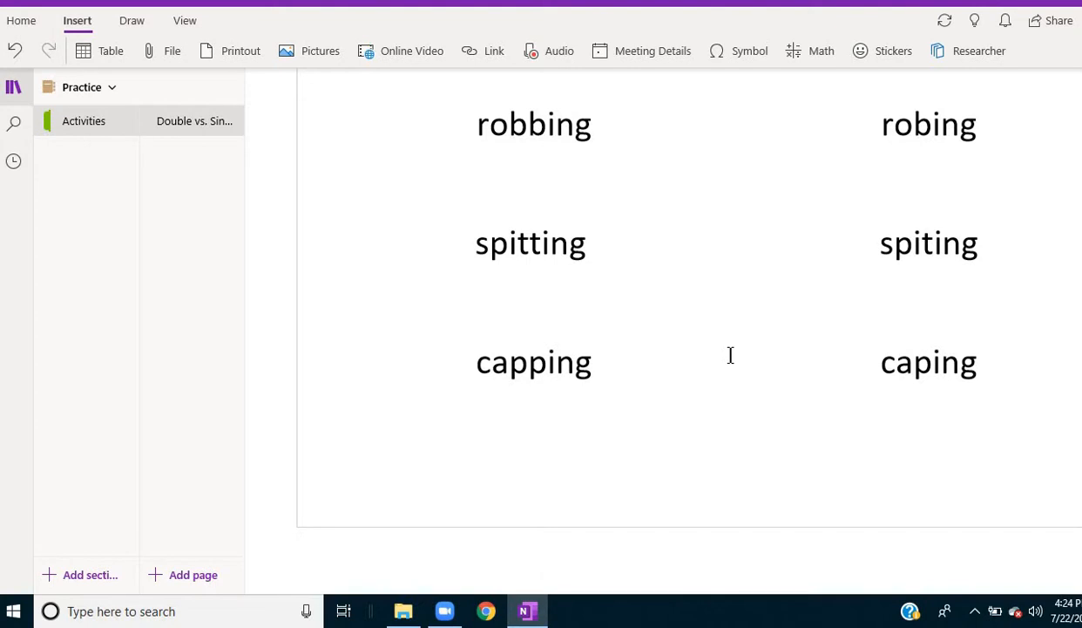
scroll("up", 3)
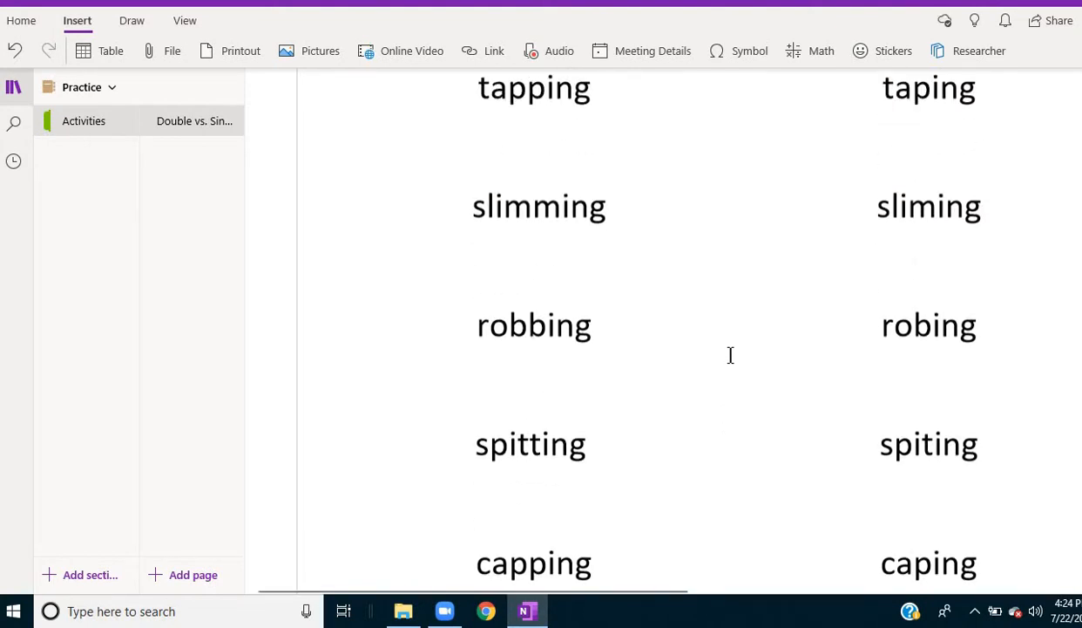
scroll("up", 3)
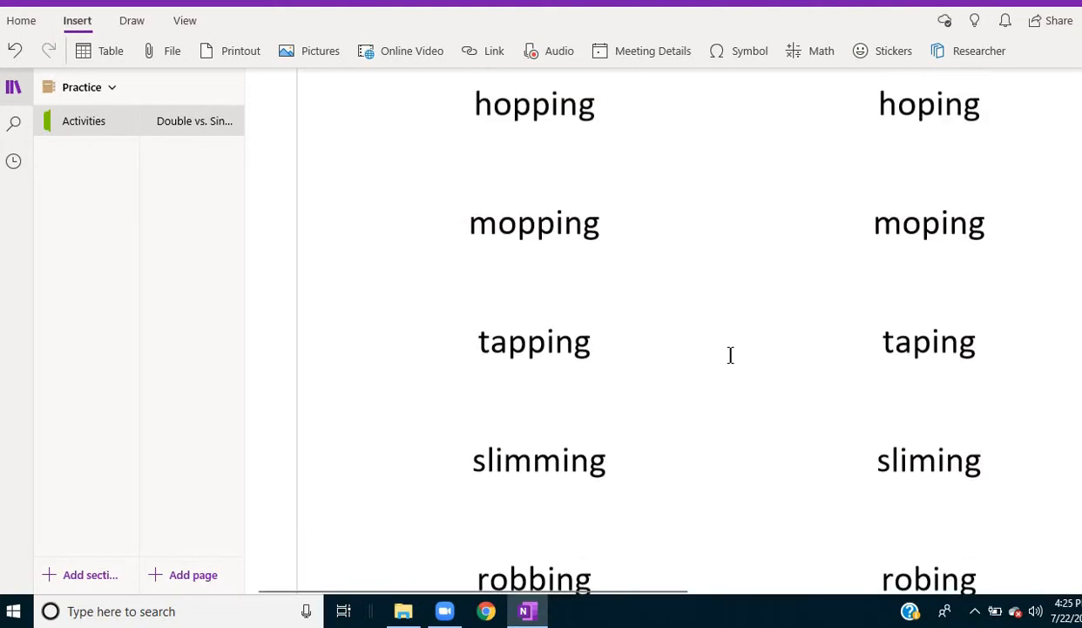
scroll("up", 3)
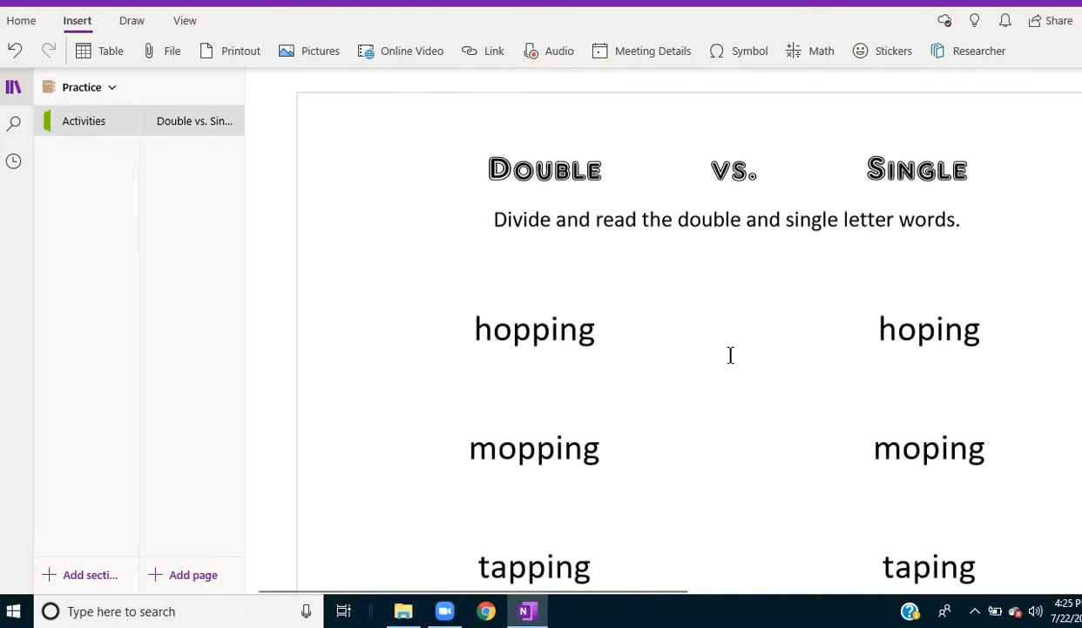
mouse_move(104, 387)
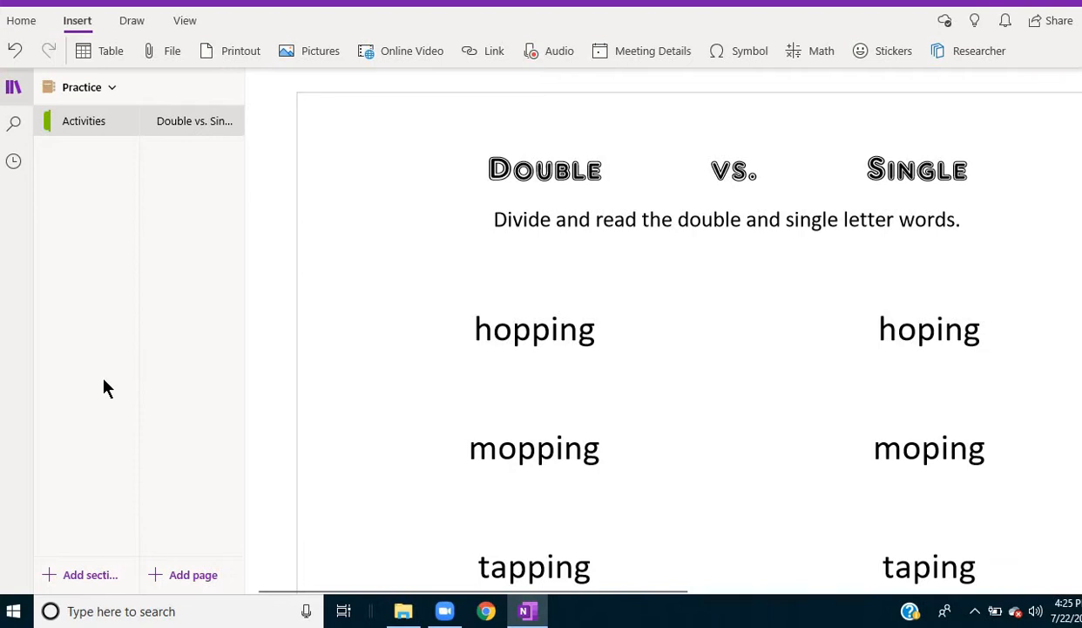
mouse_move(133, 186)
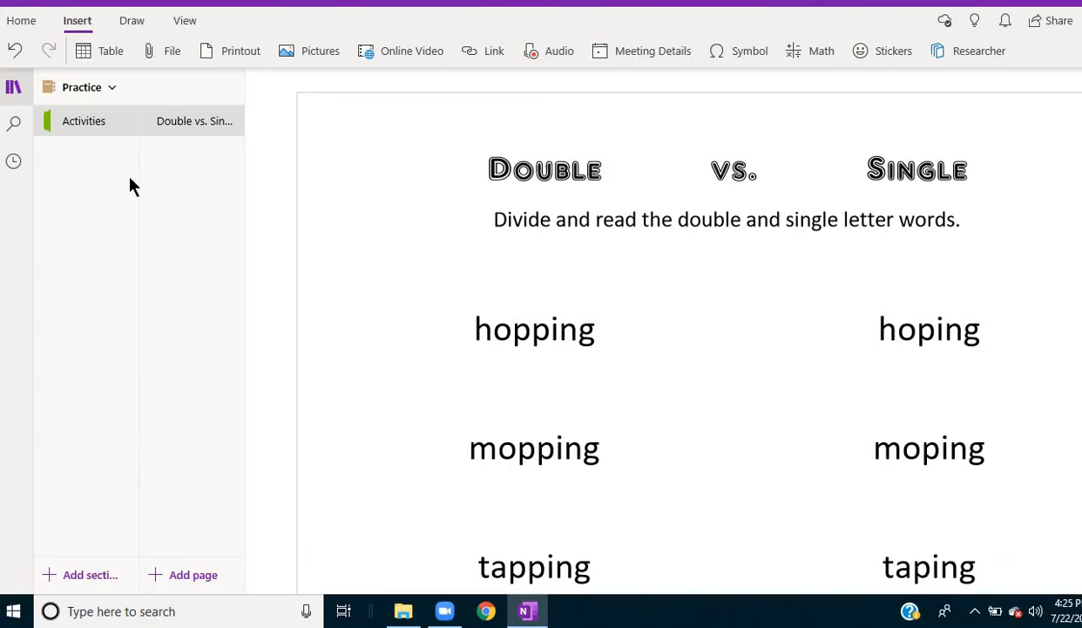
mouse_move(207, 223)
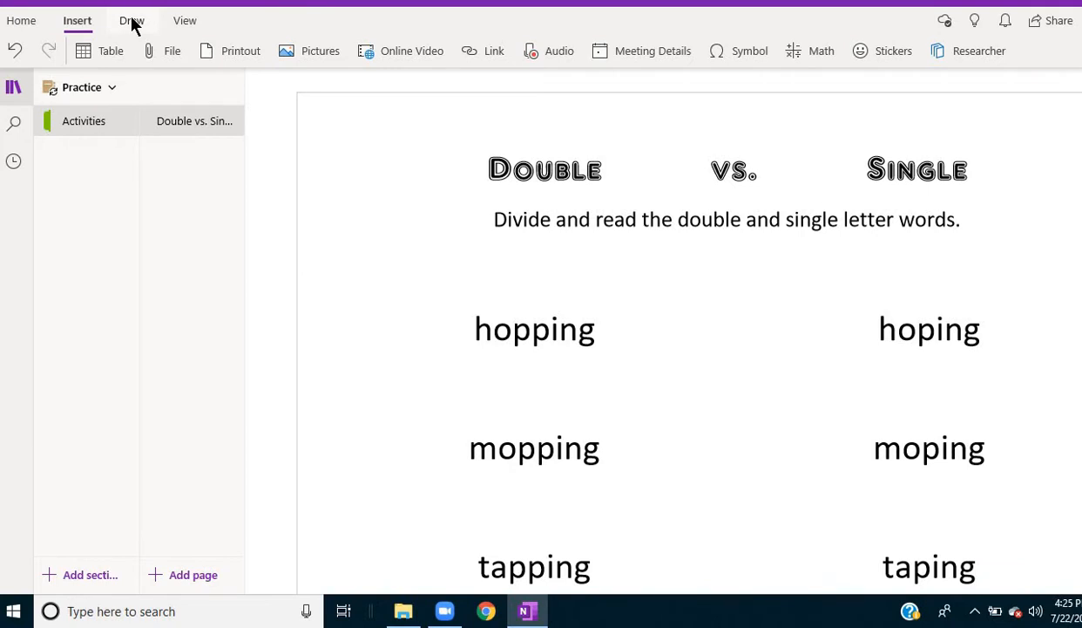
Draw a red dividing stroke between the p's of hopping.
left_click(130, 21)
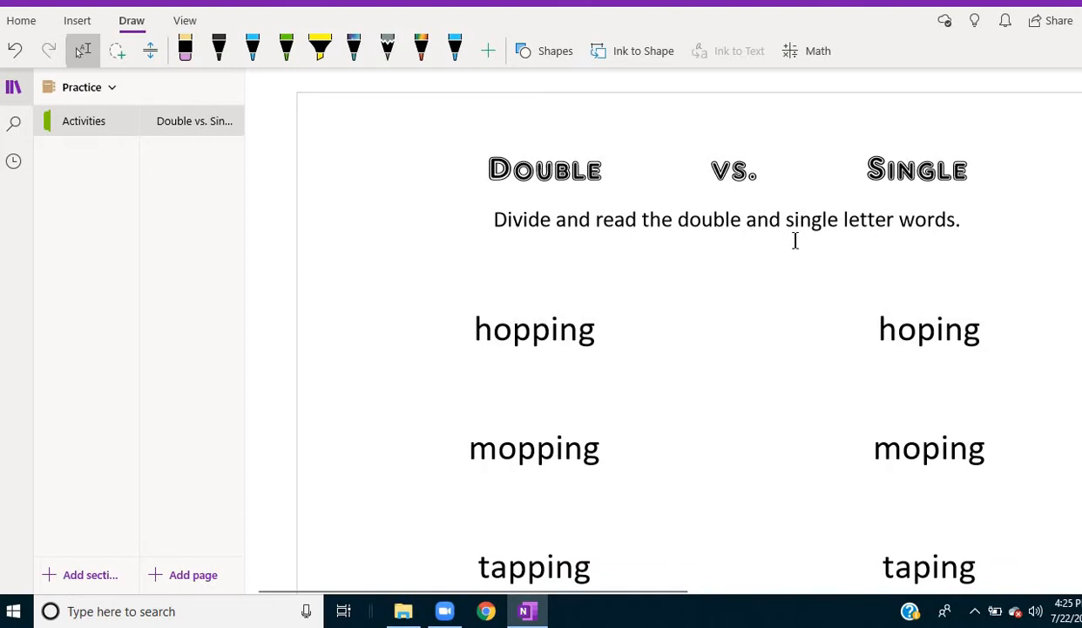
mouse_move(819, 241)
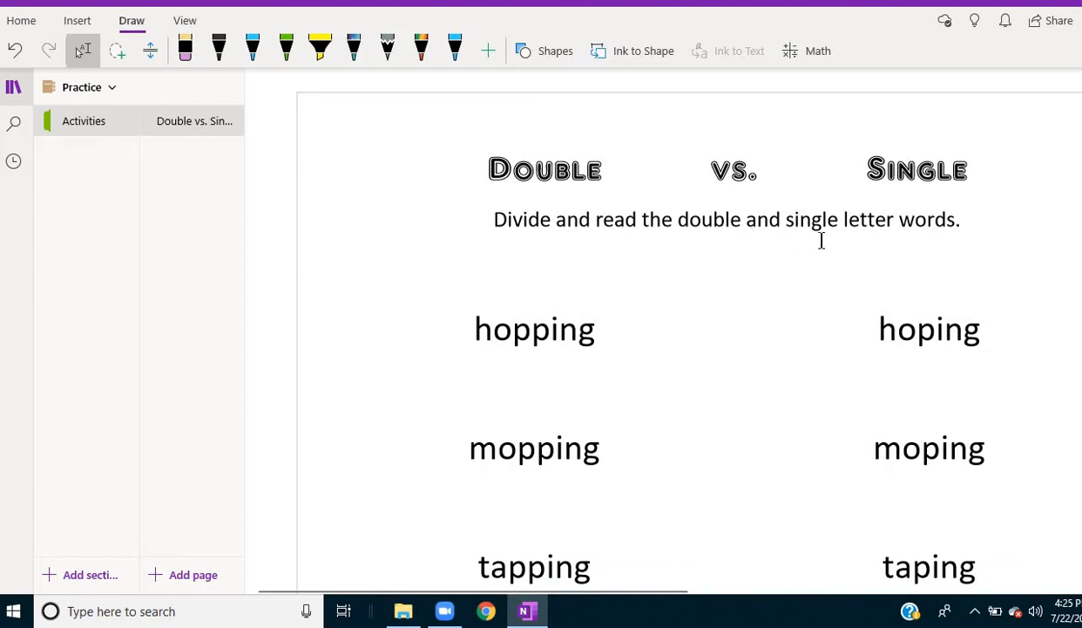
mouse_move(422, 49)
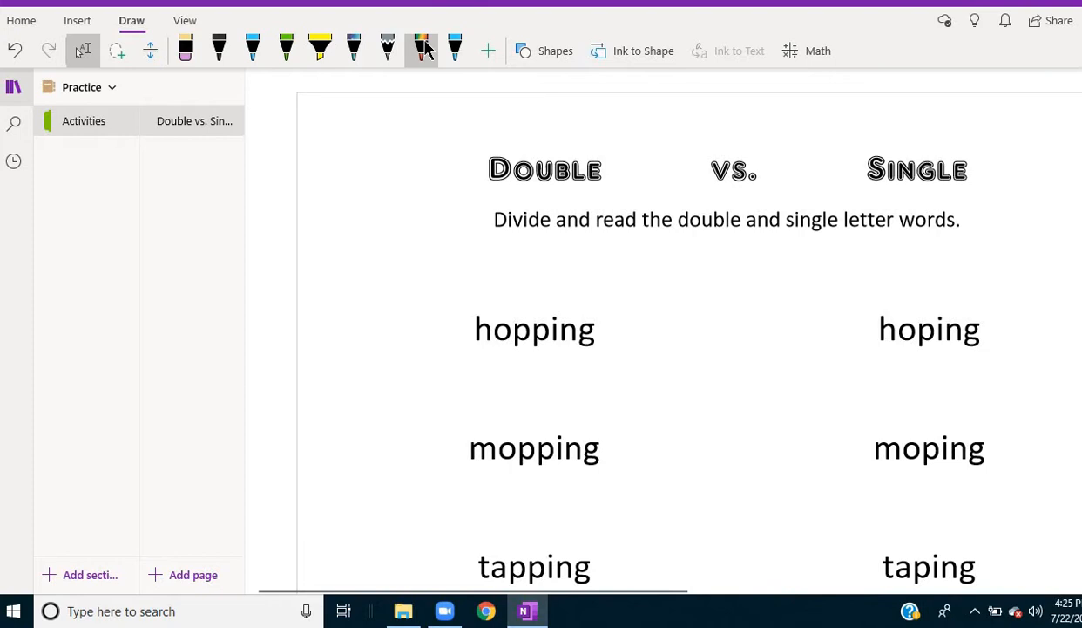
left_click(422, 48)
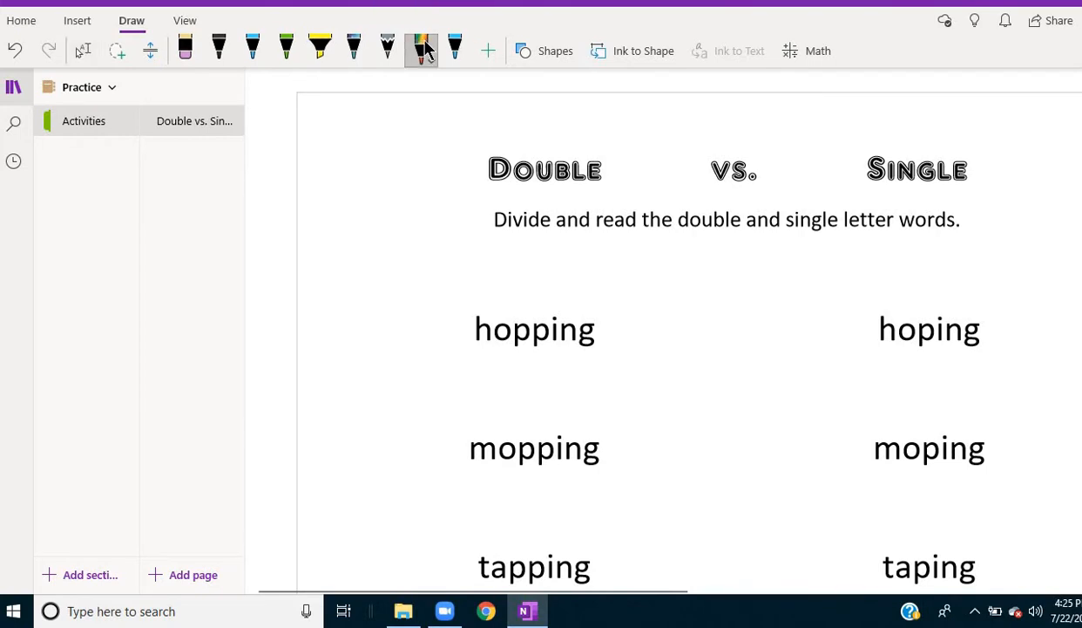
left_click(422, 45)
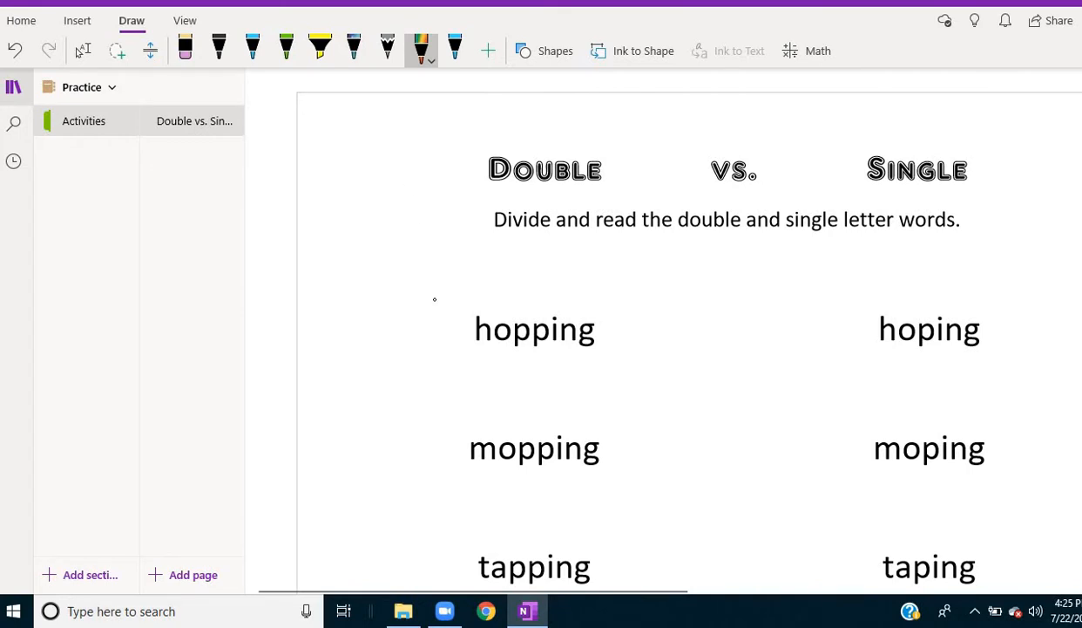
left_click(530, 314)
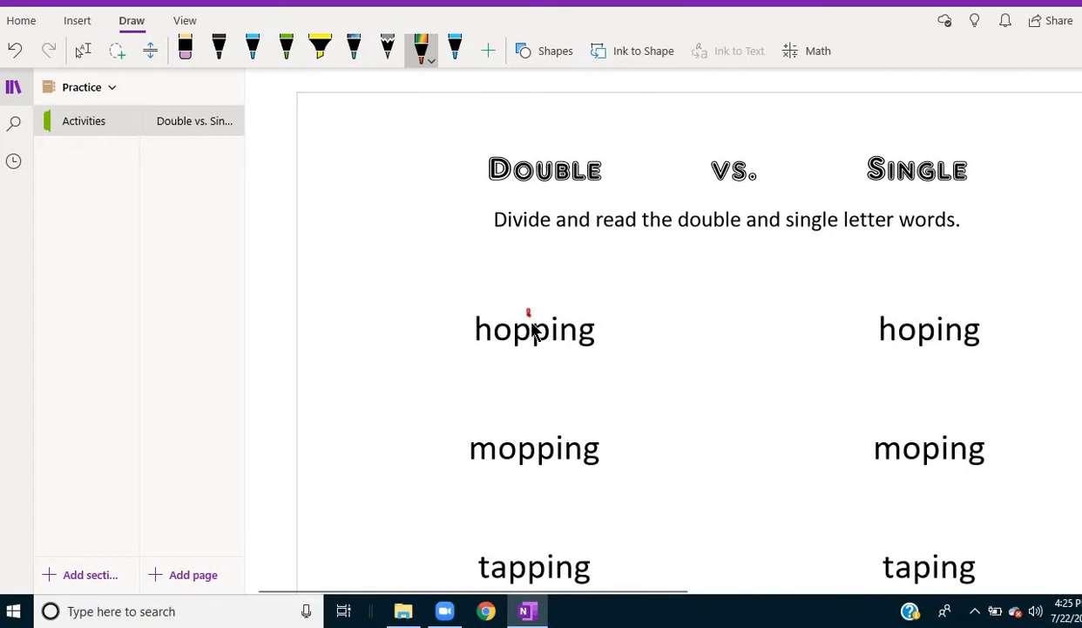
left_click_drag(530, 306, 530, 357)
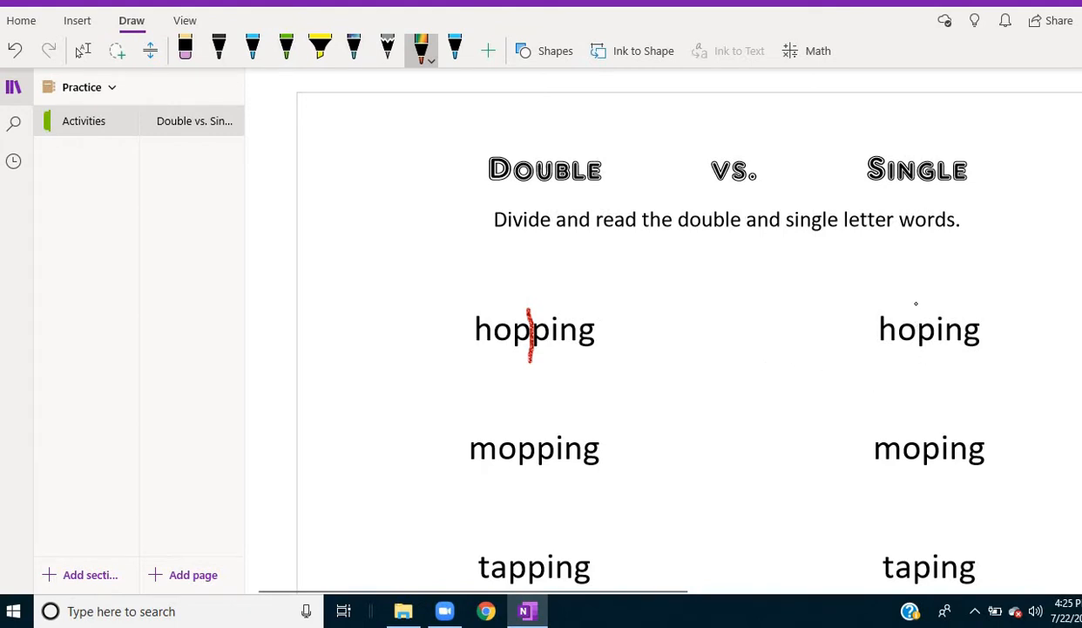
Draw an orange dividing stroke after ho in hoping.
left_click_drag(917, 305, 917, 357)
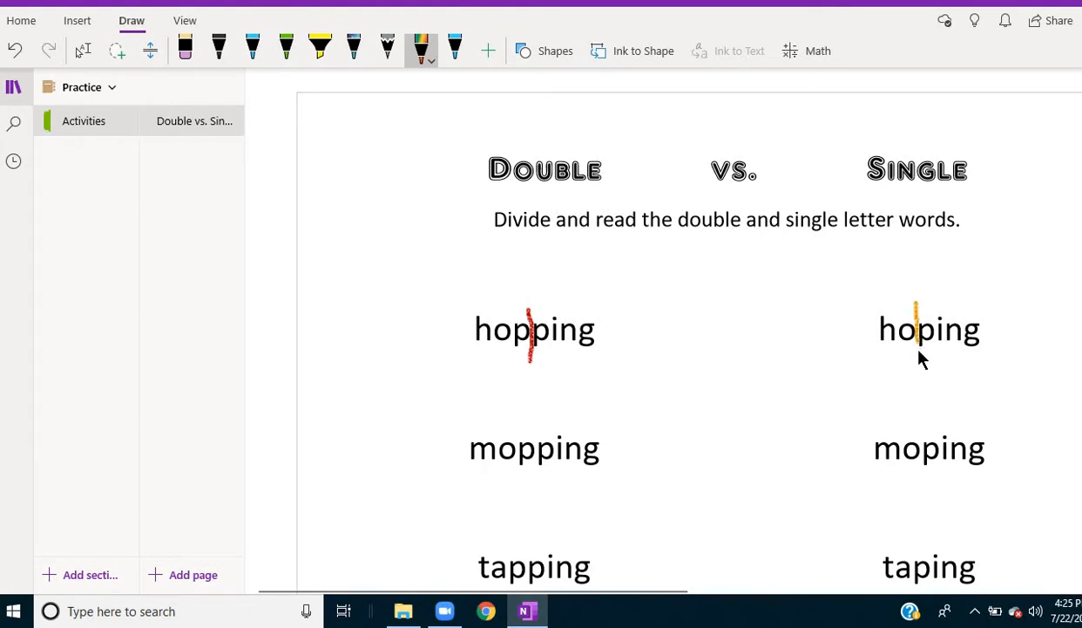
left_click_drag(915, 305, 915, 352)
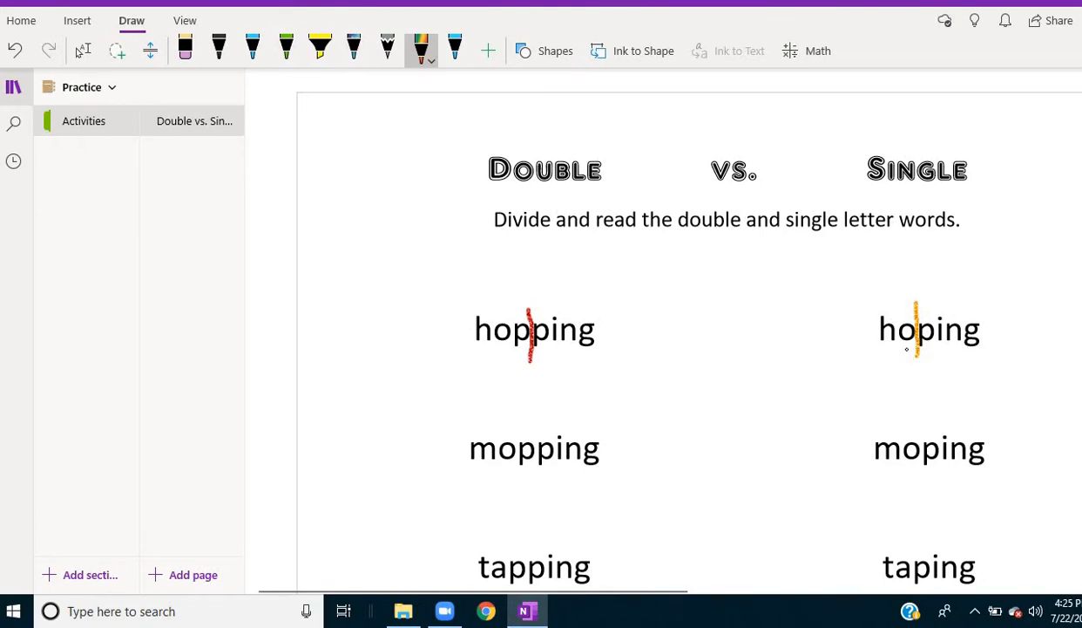
mouse_move(745, 408)
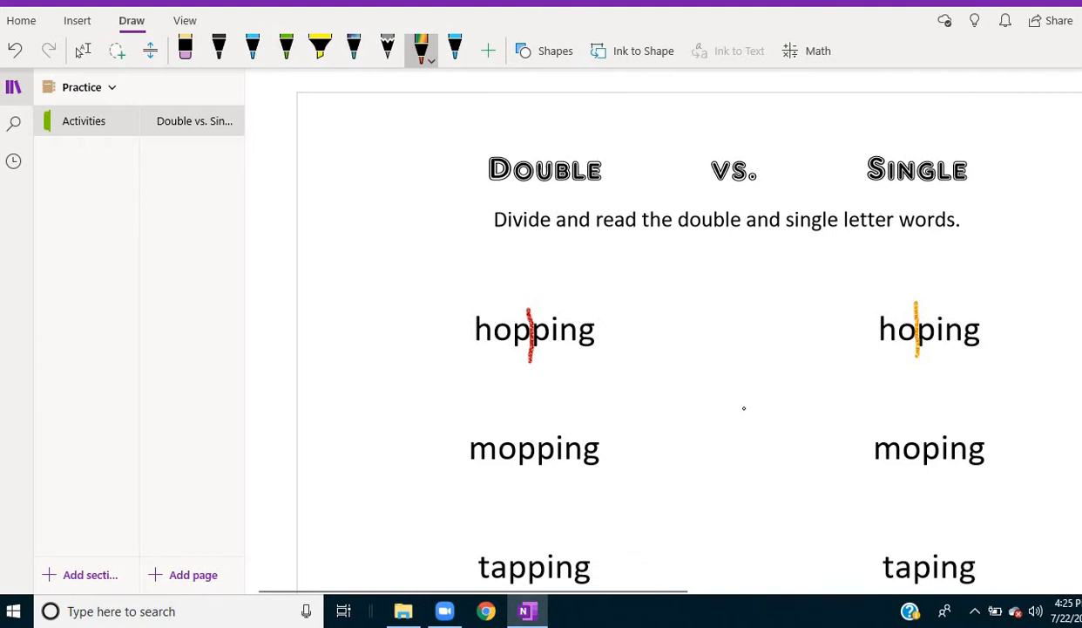
scroll("down", 3)
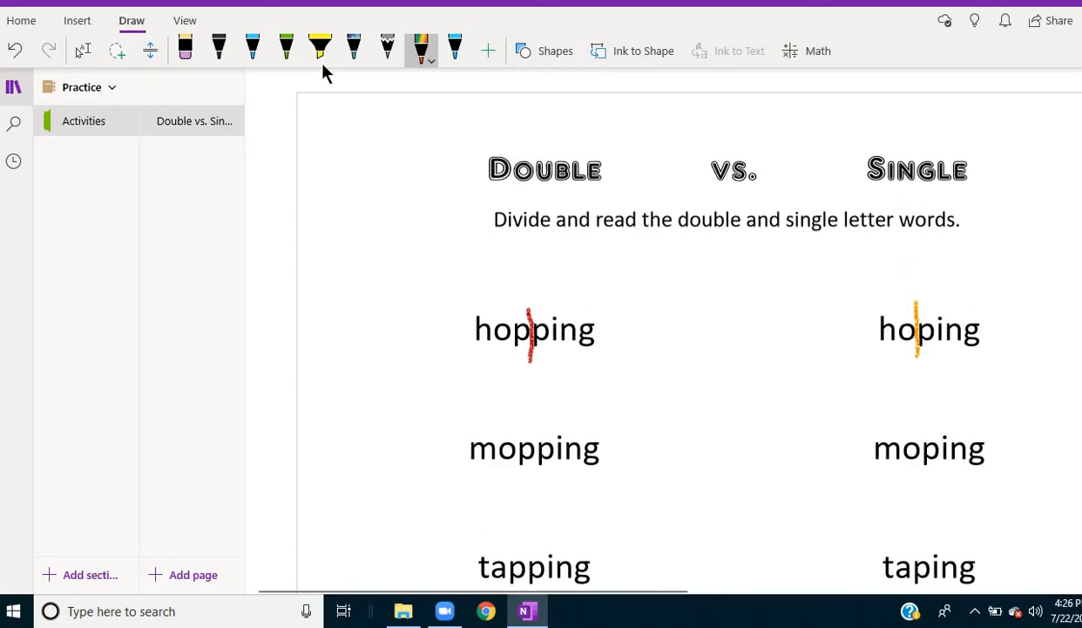
Highlight mop in mopping and mo in moping in yellow.
left_click(321, 50)
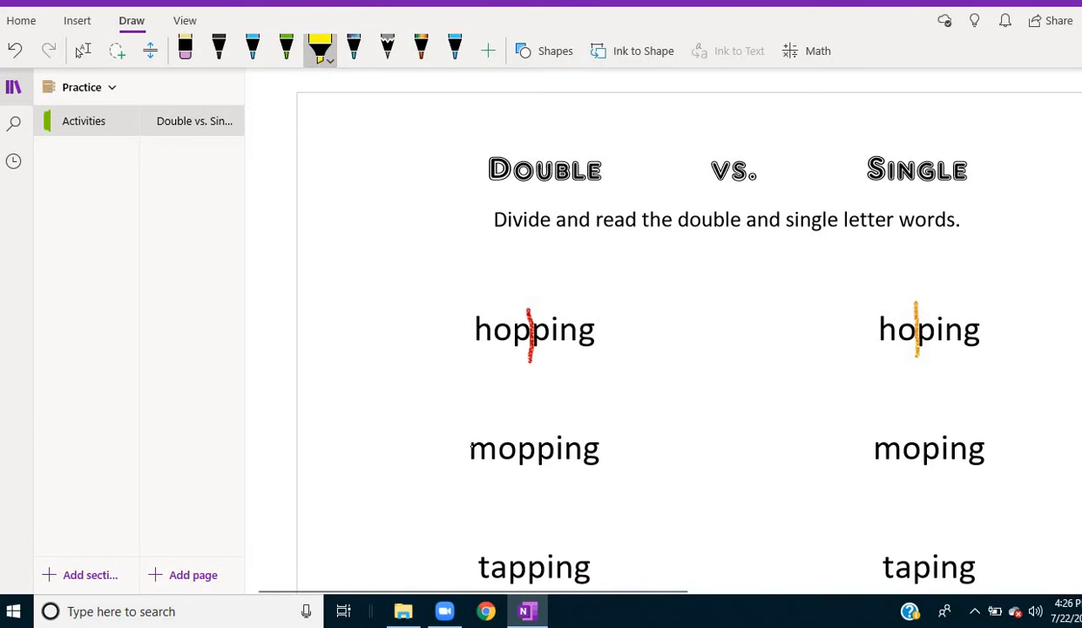
left_click_drag(471, 446, 537, 446)
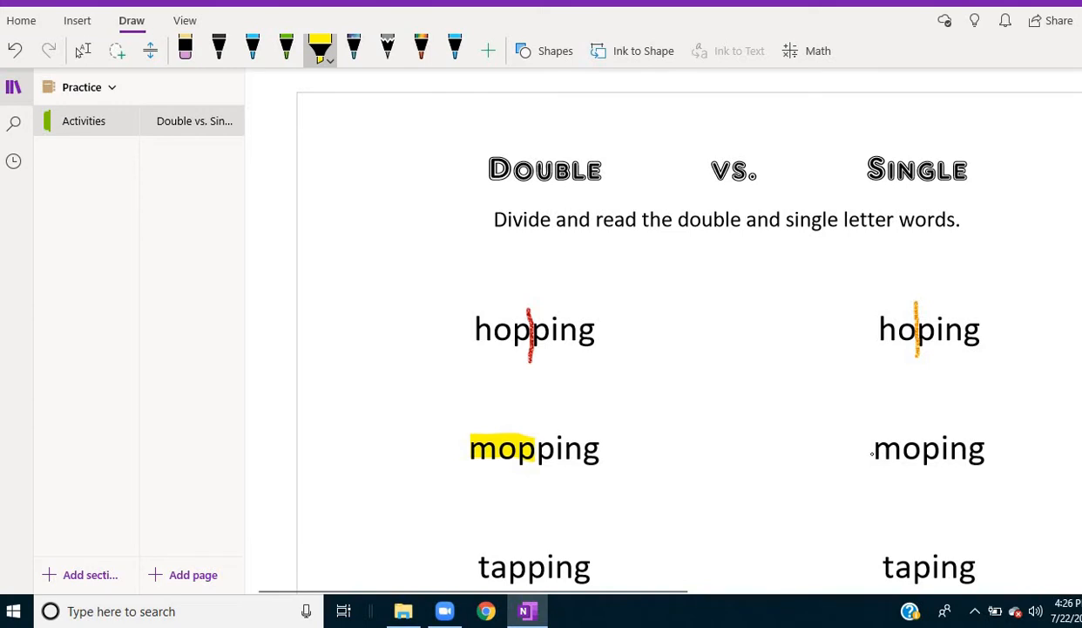
left_click_drag(870, 448, 917, 448)
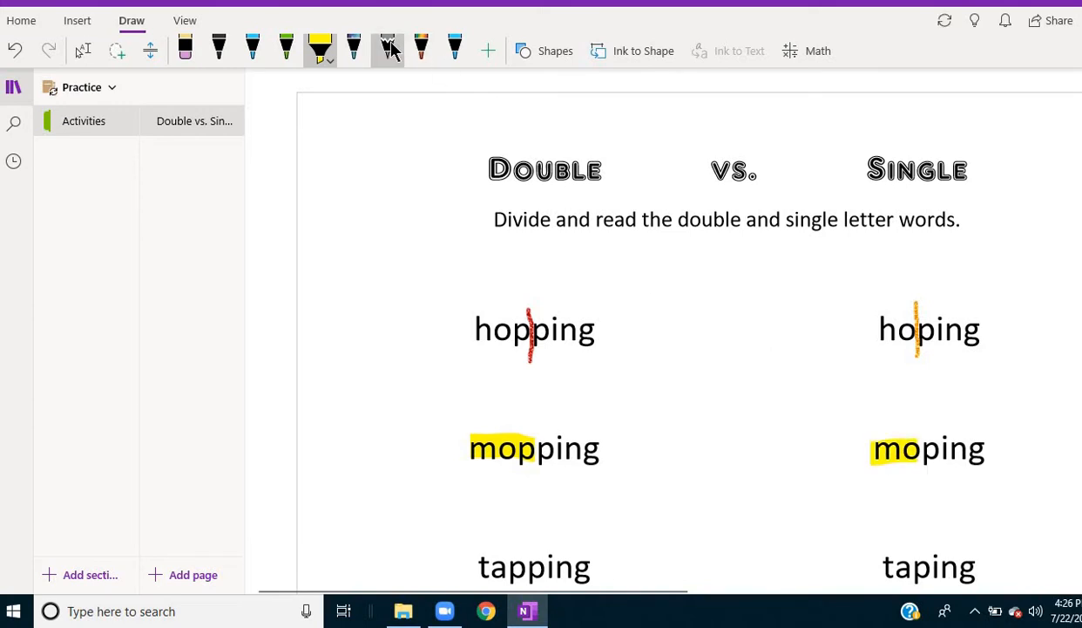
Join mopping to hoping with a thin grey connecting line.
left_click(387, 49)
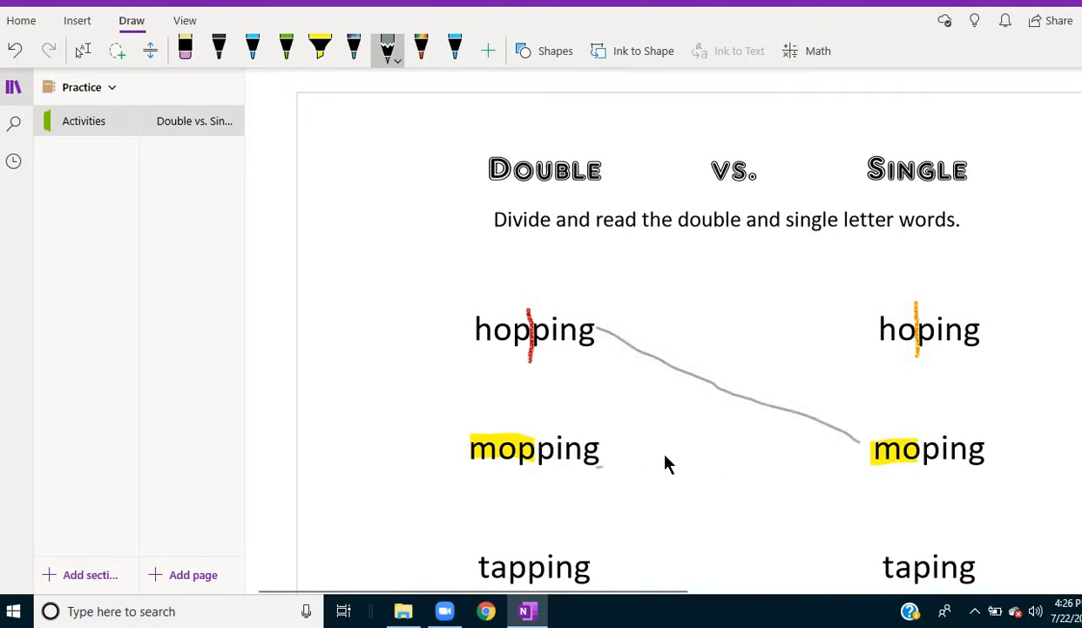
left_click_drag(599, 467, 863, 346)
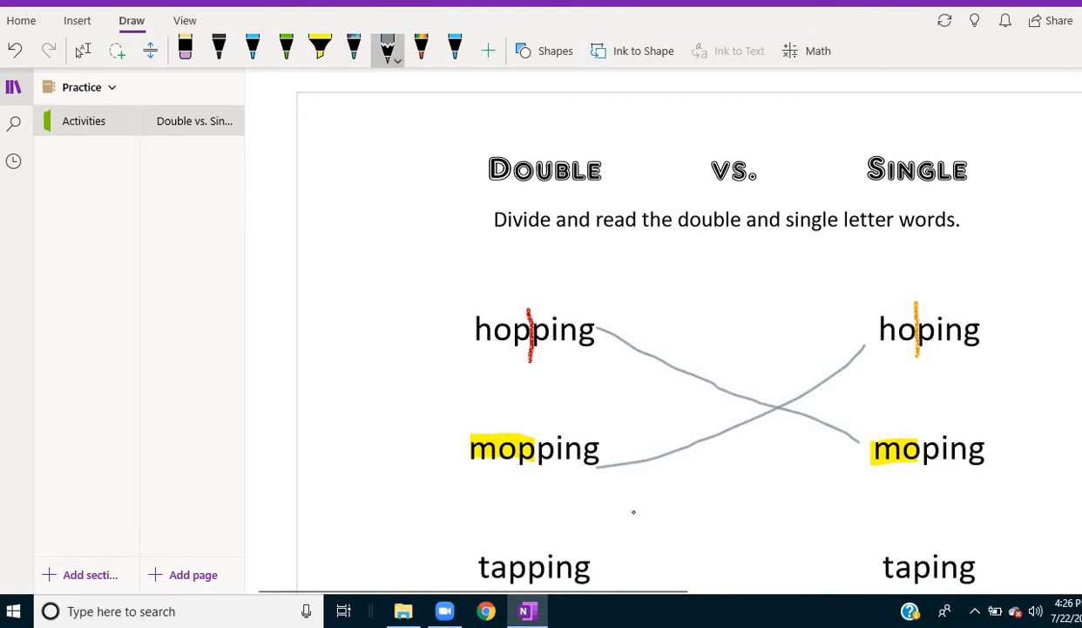
Add a text note reading 'flopping' below the crossing lines.
left_click(84, 49)
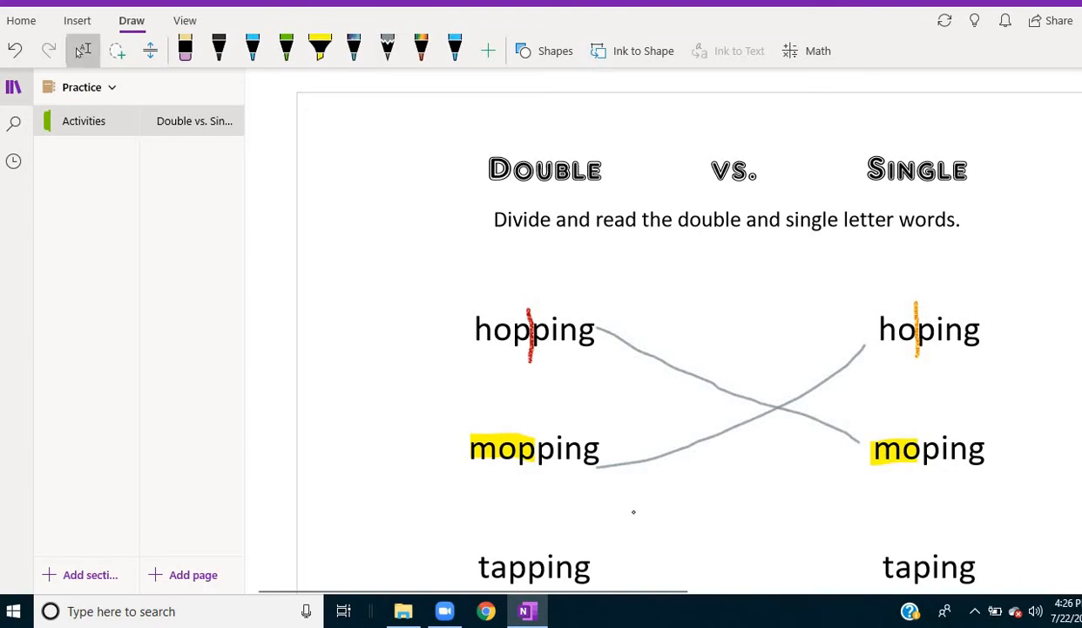
mouse_move(729, 509)
type("flo")
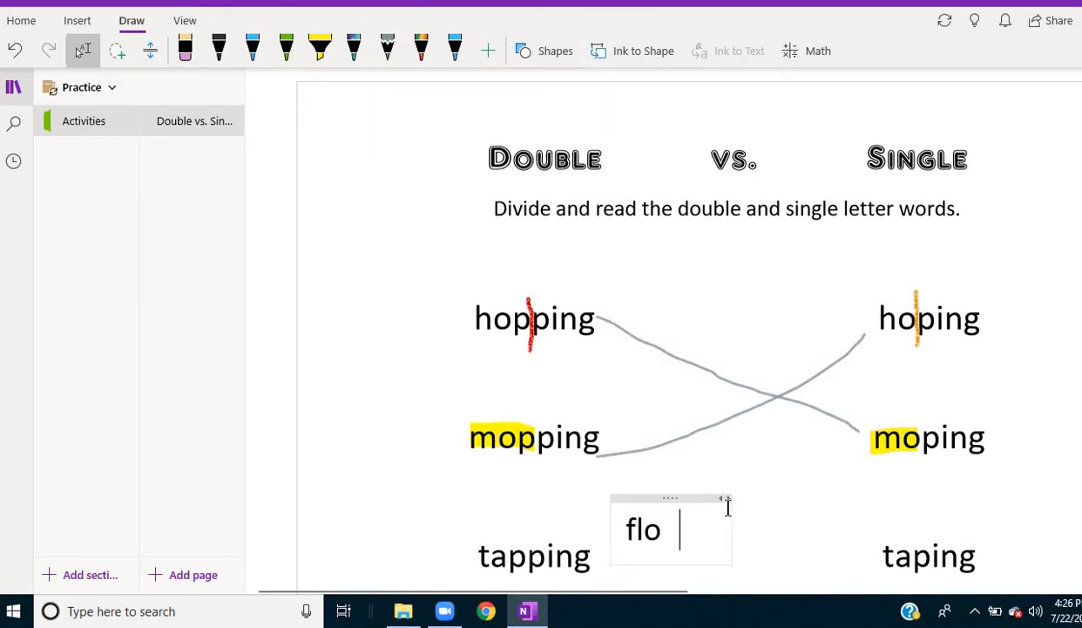
type("pping")
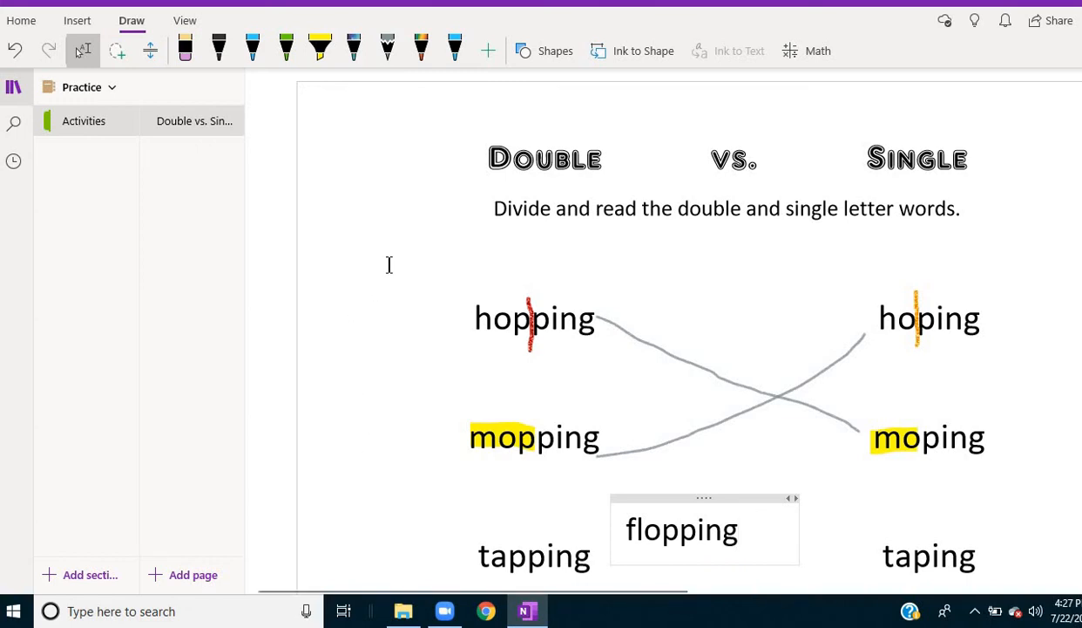
mouse_move(639, 482)
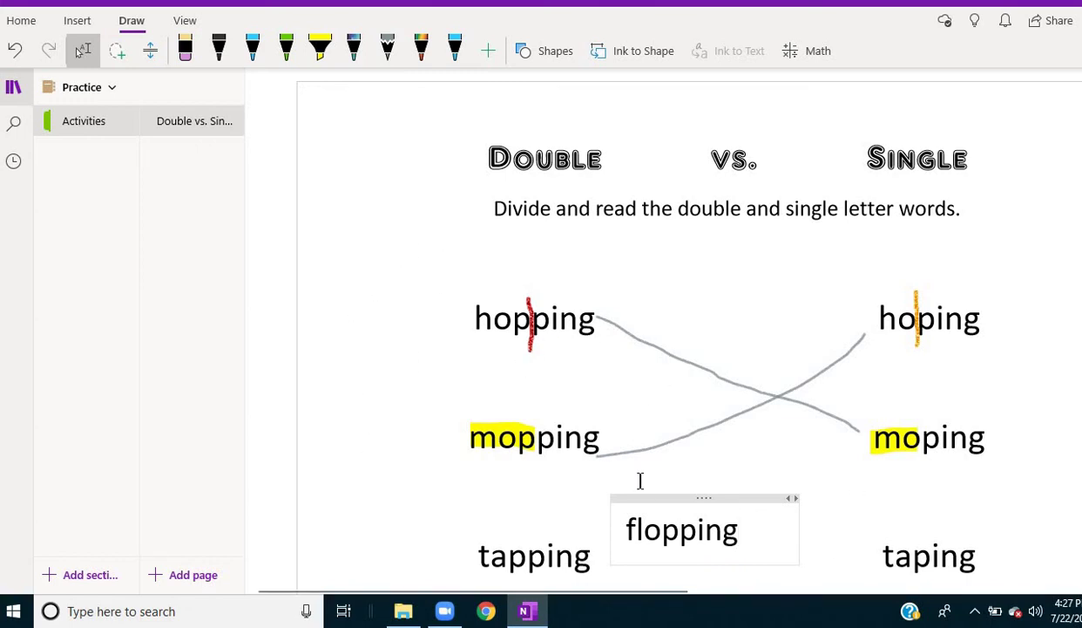